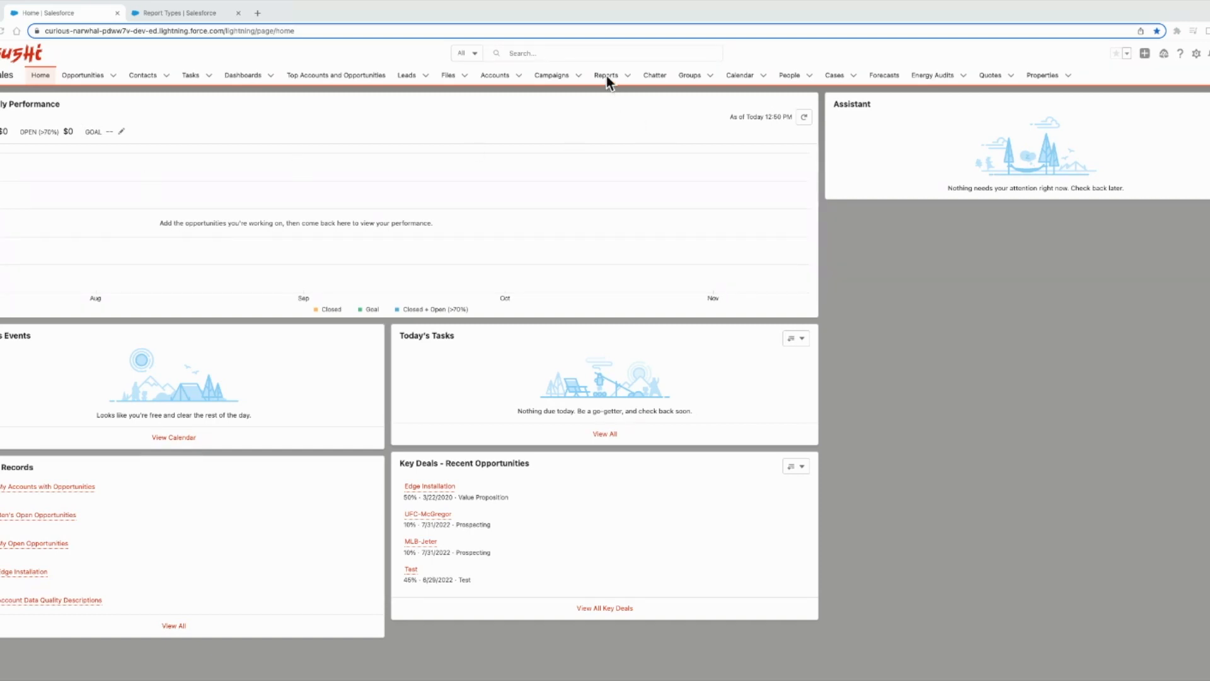
- Open the 'My Accounts with Opportunities' report from the recent reports on the Reports tab
click(605, 75)
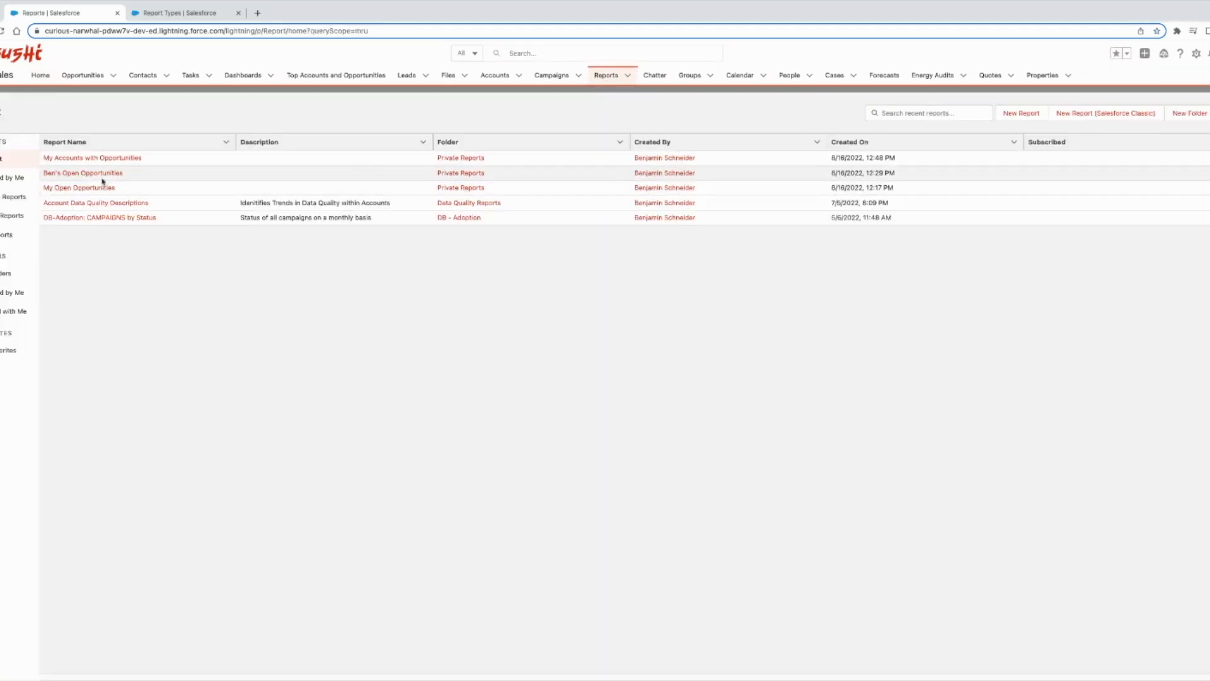
click(92, 158)
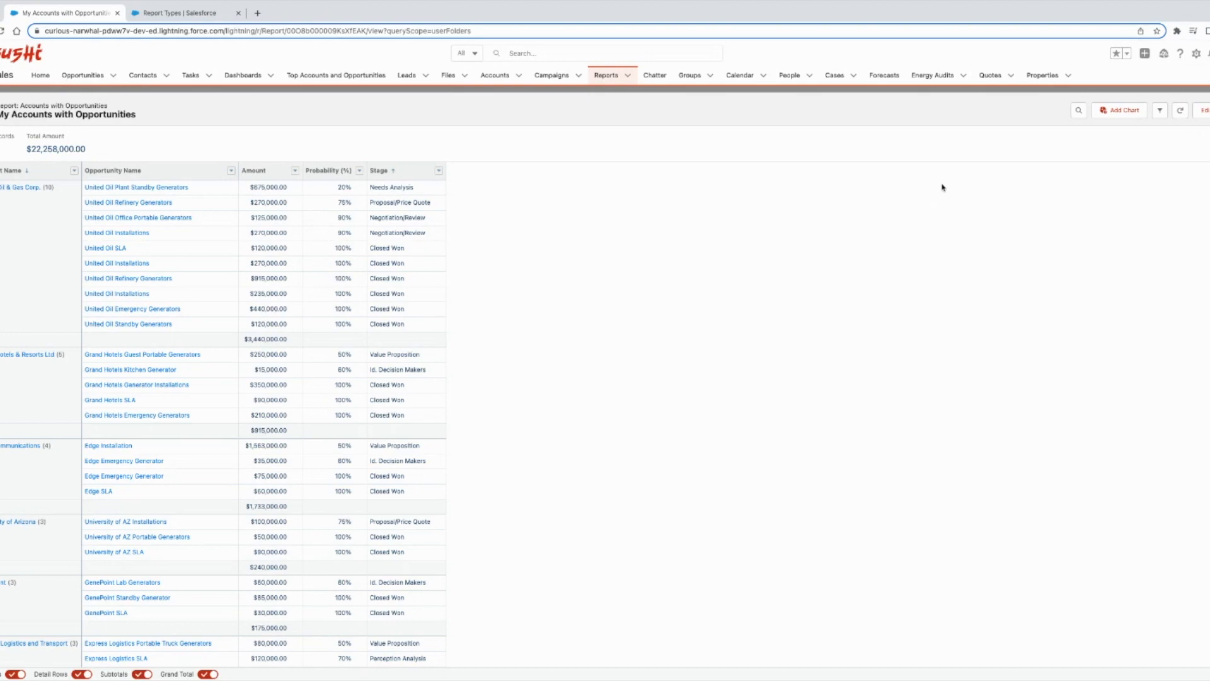
- Open the My Accounts with Opportunities report in Report Builder to view its report type
click(1205, 109)
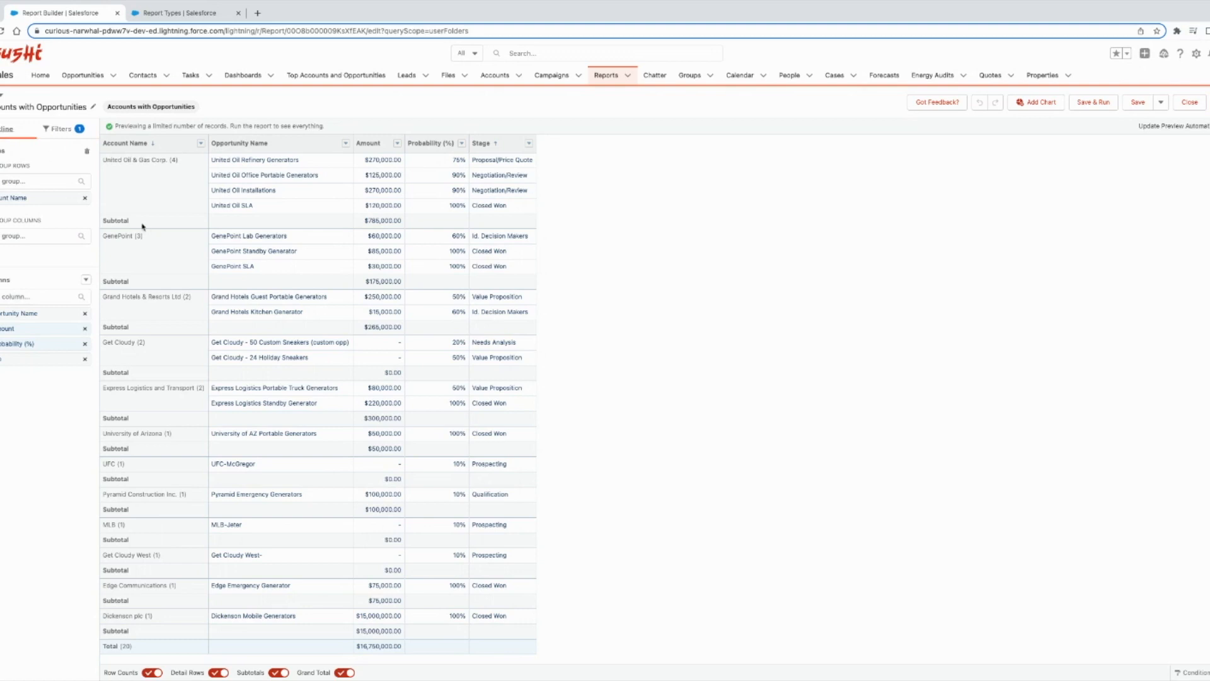
mouse_move(312, 246)
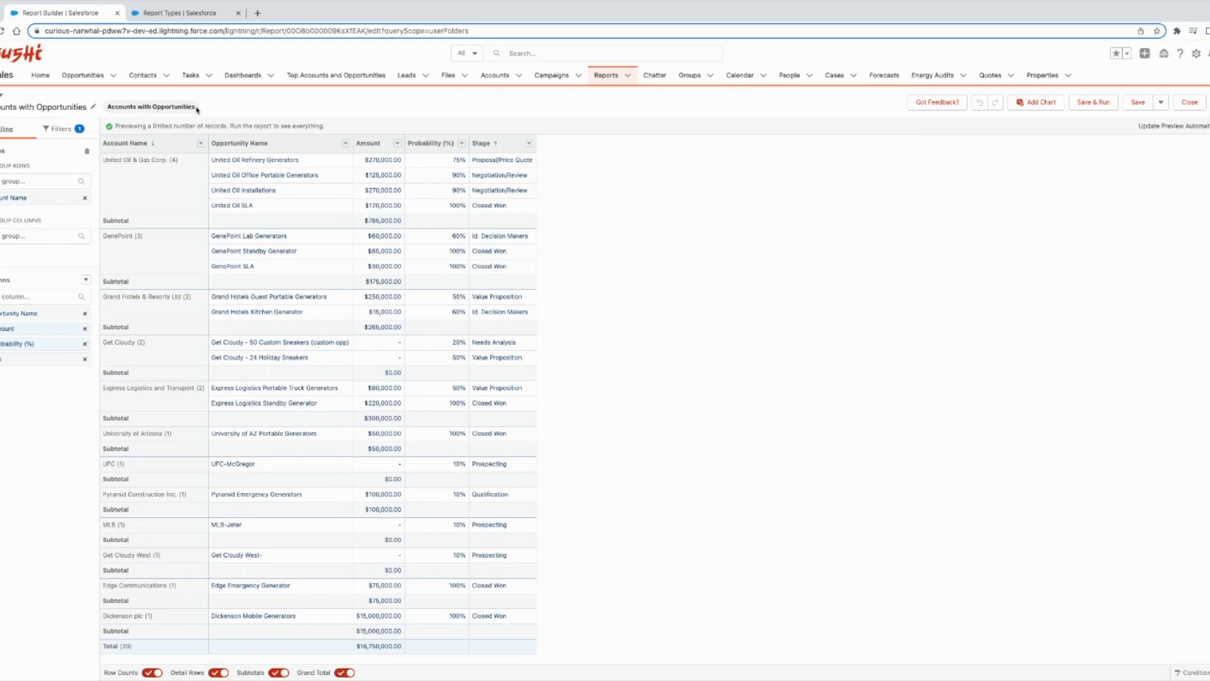
mouse_move(199, 110)
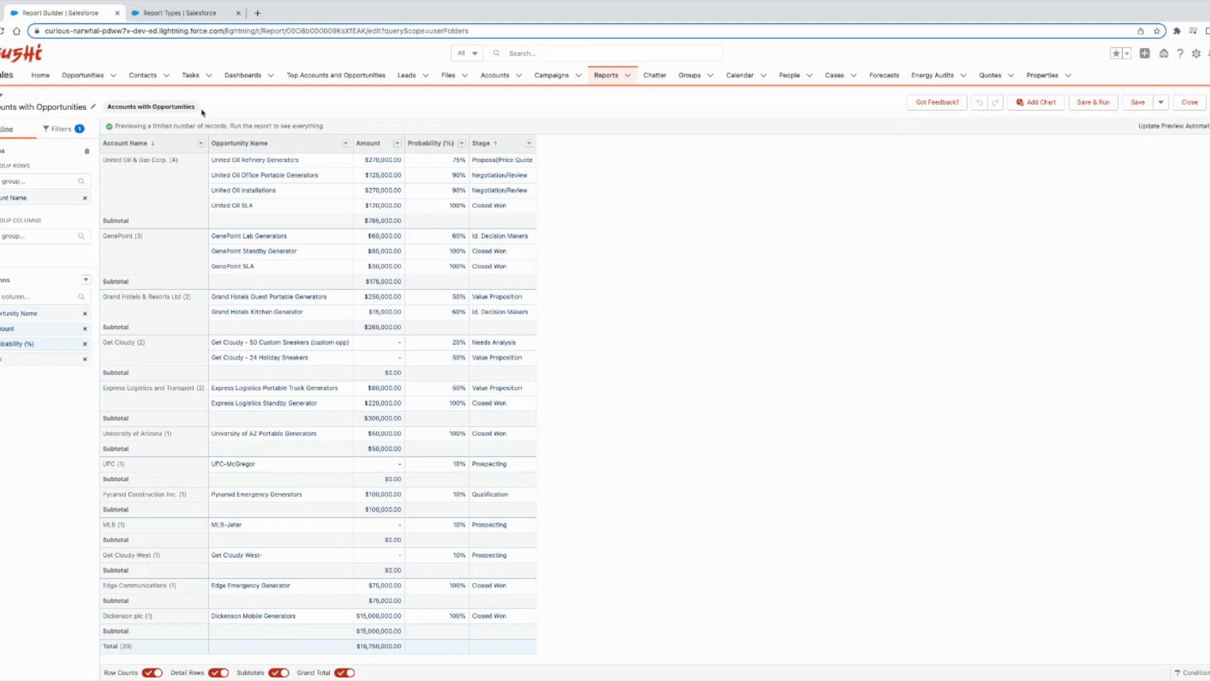
mouse_move(226, 106)
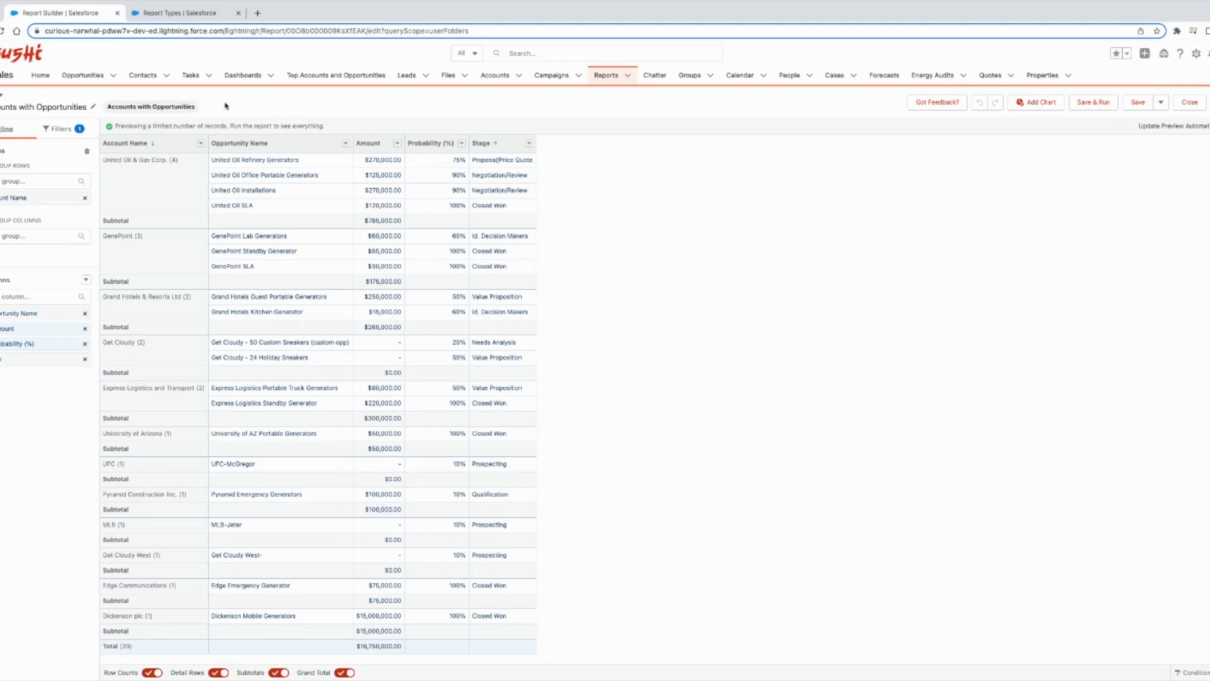
- Open Setup from the gear menu and go to the Report Types page
click(1196, 53)
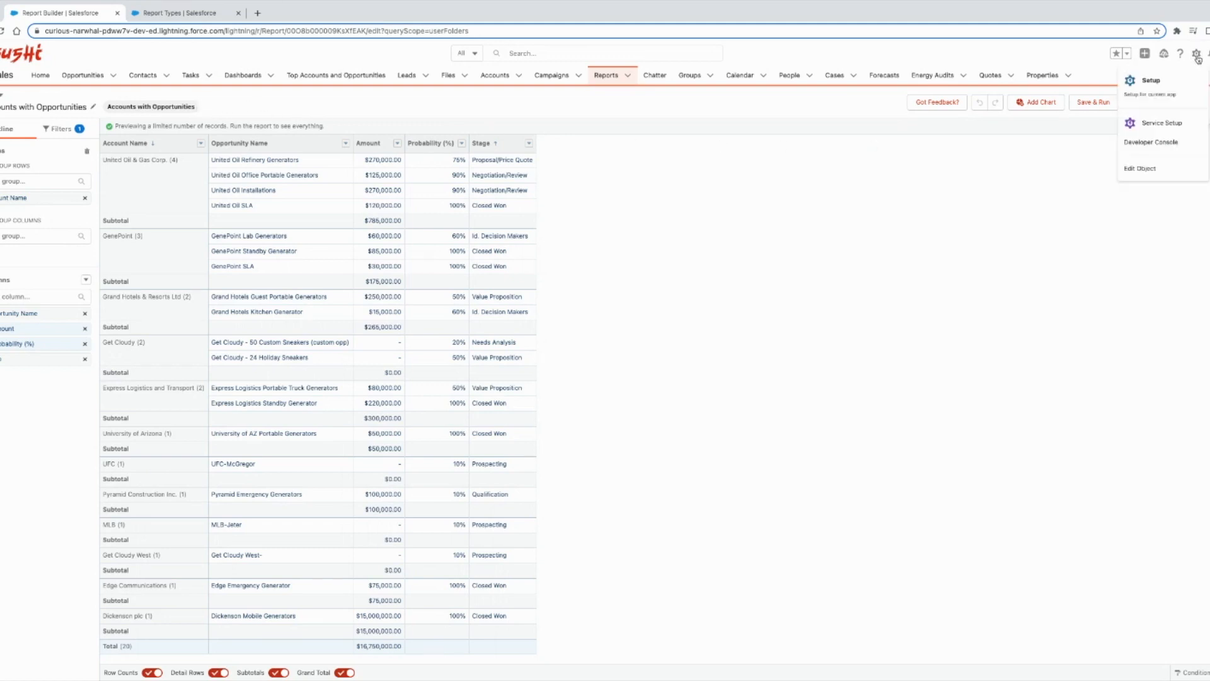
click(1149, 80)
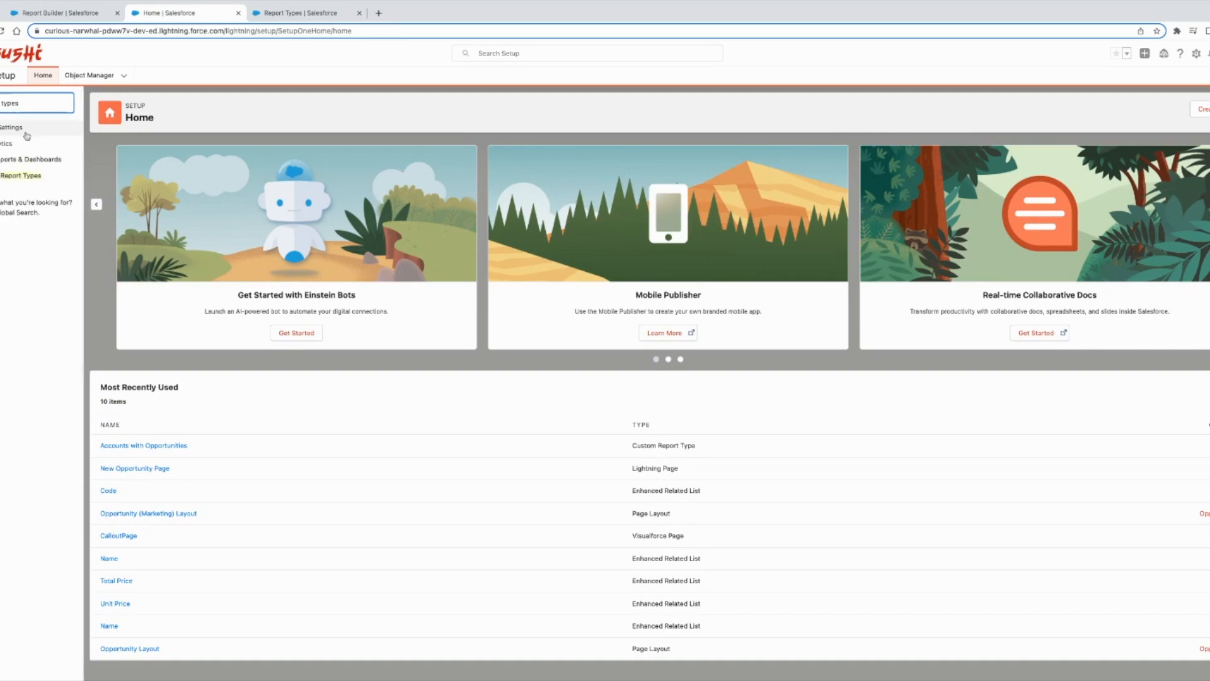
click(20, 175)
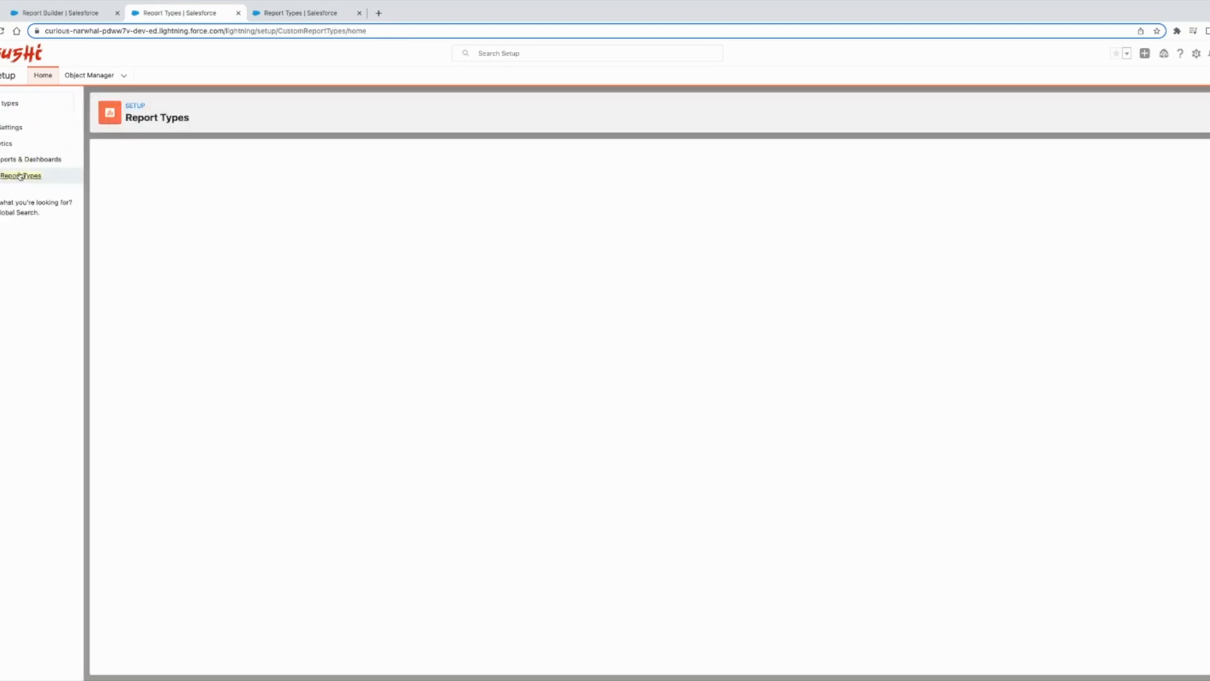
click(21, 176)
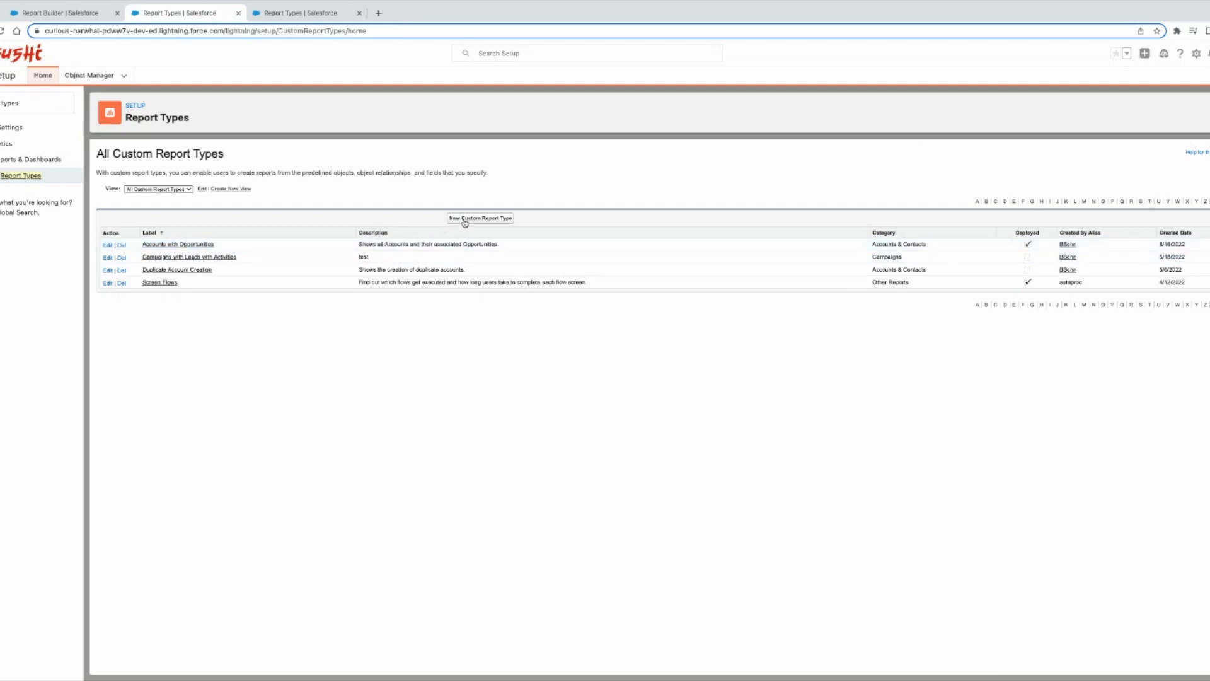
- Create a custom report type on Accounts labelled 'Accounts with Opportunities 2'
click(478, 218)
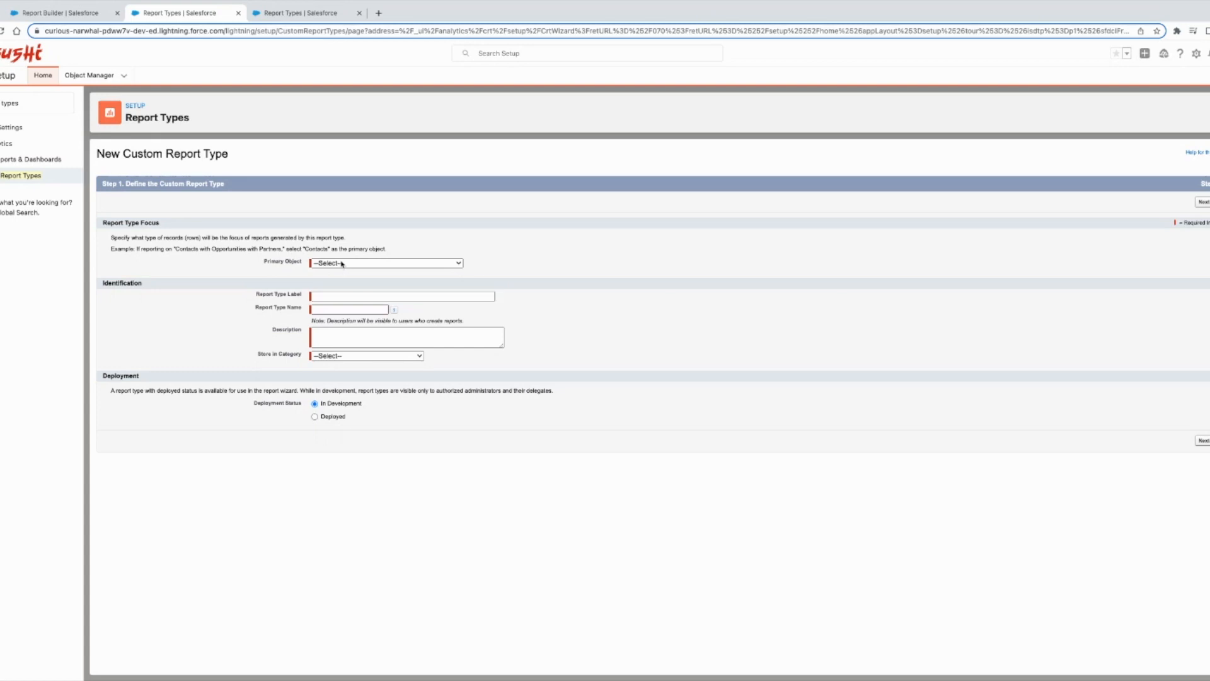
click(385, 264)
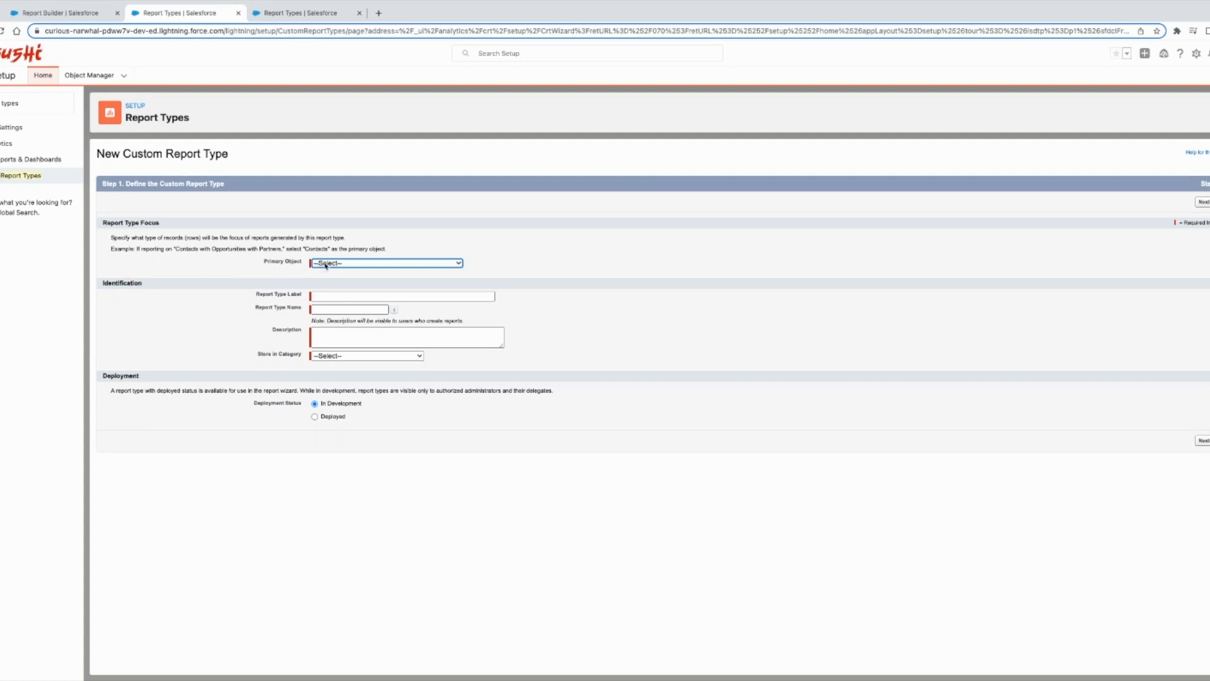
click(385, 262)
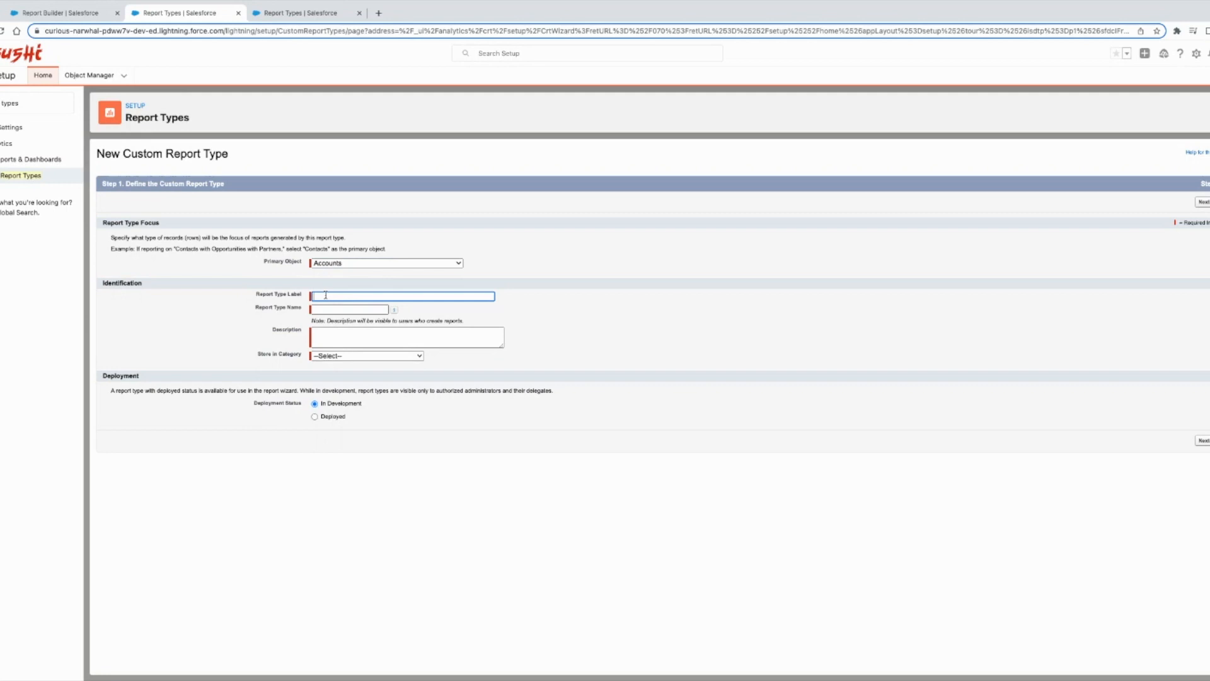
text(Accounts with Opportunities)
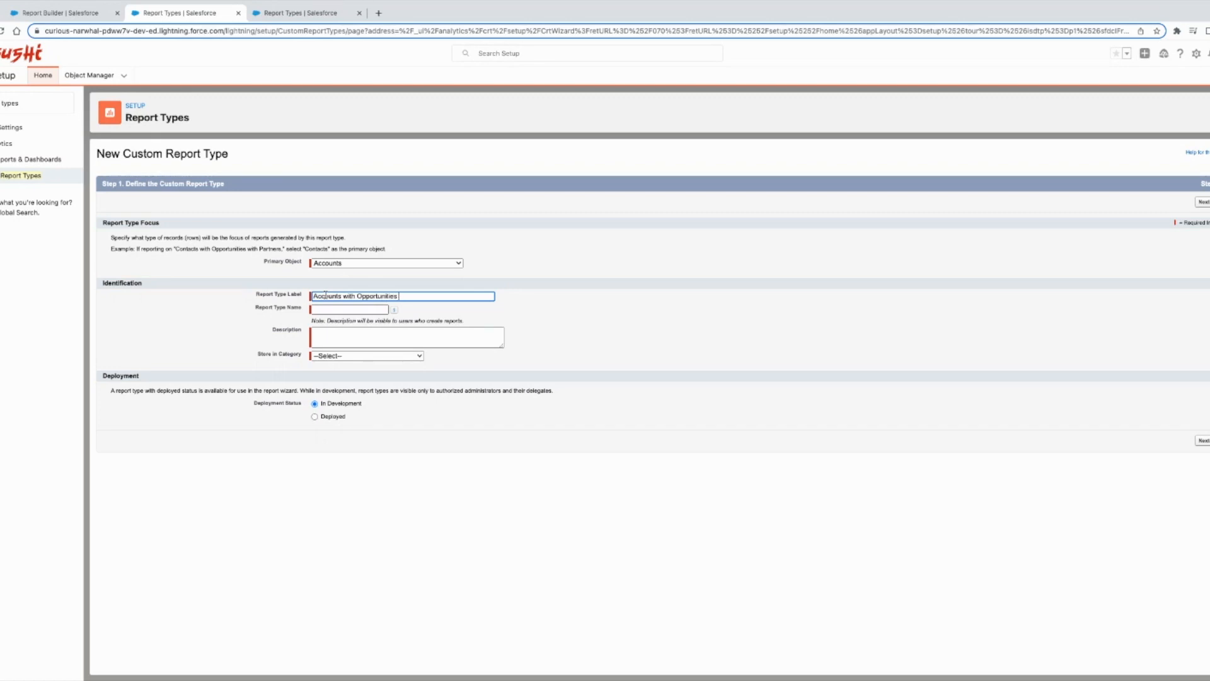
text(2)
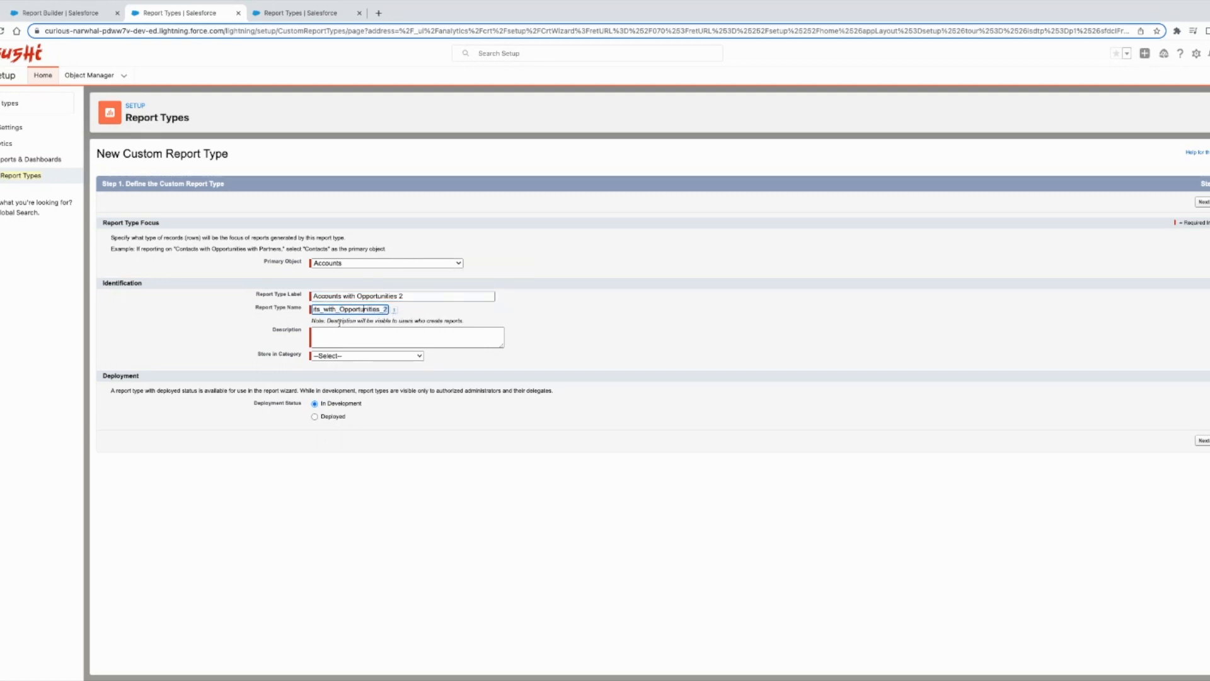
- Add a description about accounts with associated opportunities, file under Accounts & Contacts, and mark Deployed
click(406, 336)
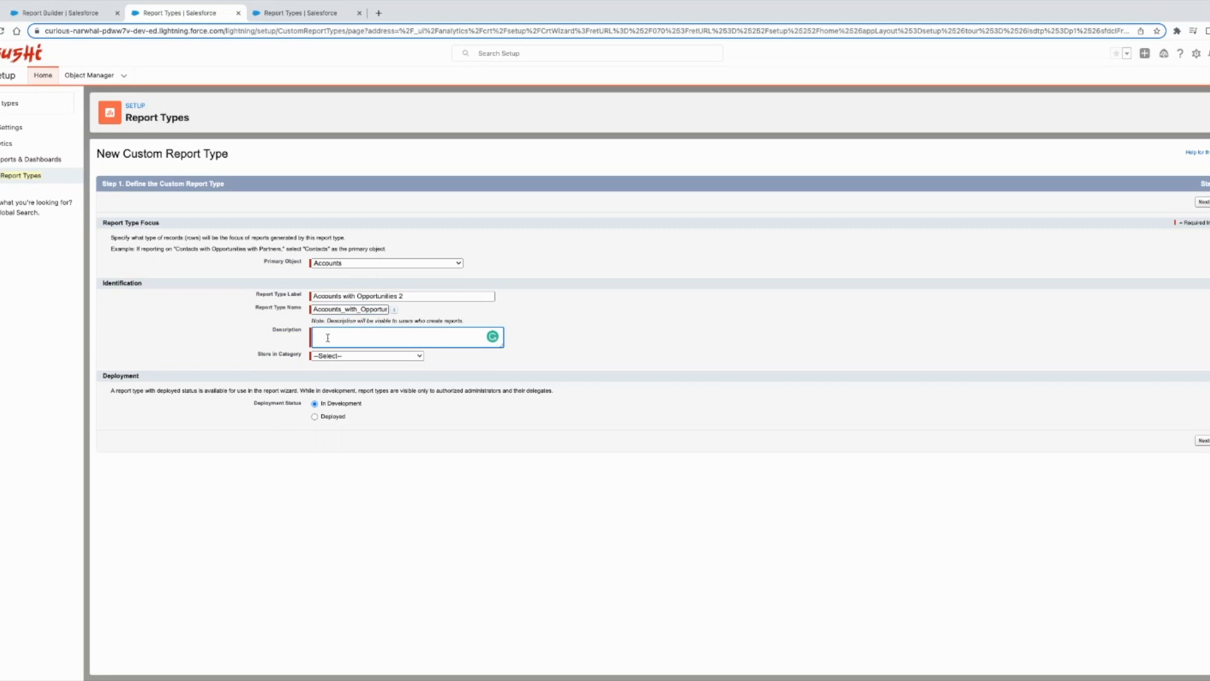
text(This shows all accounts that have)
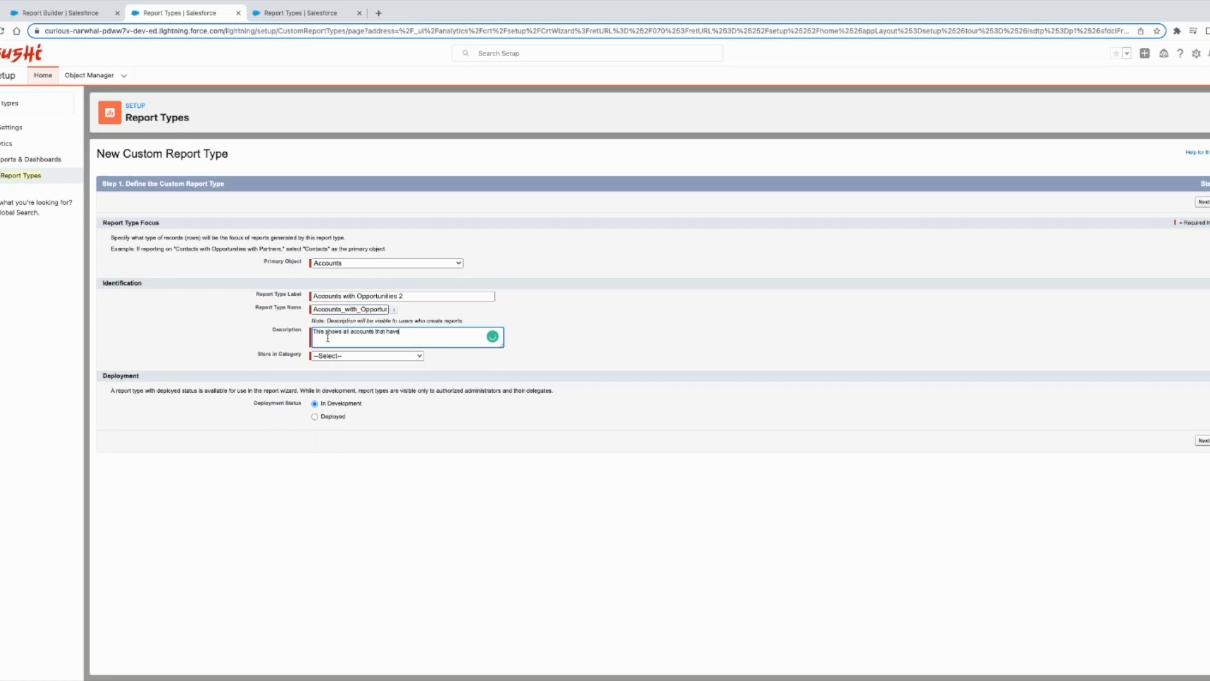
text(associated opporturi)
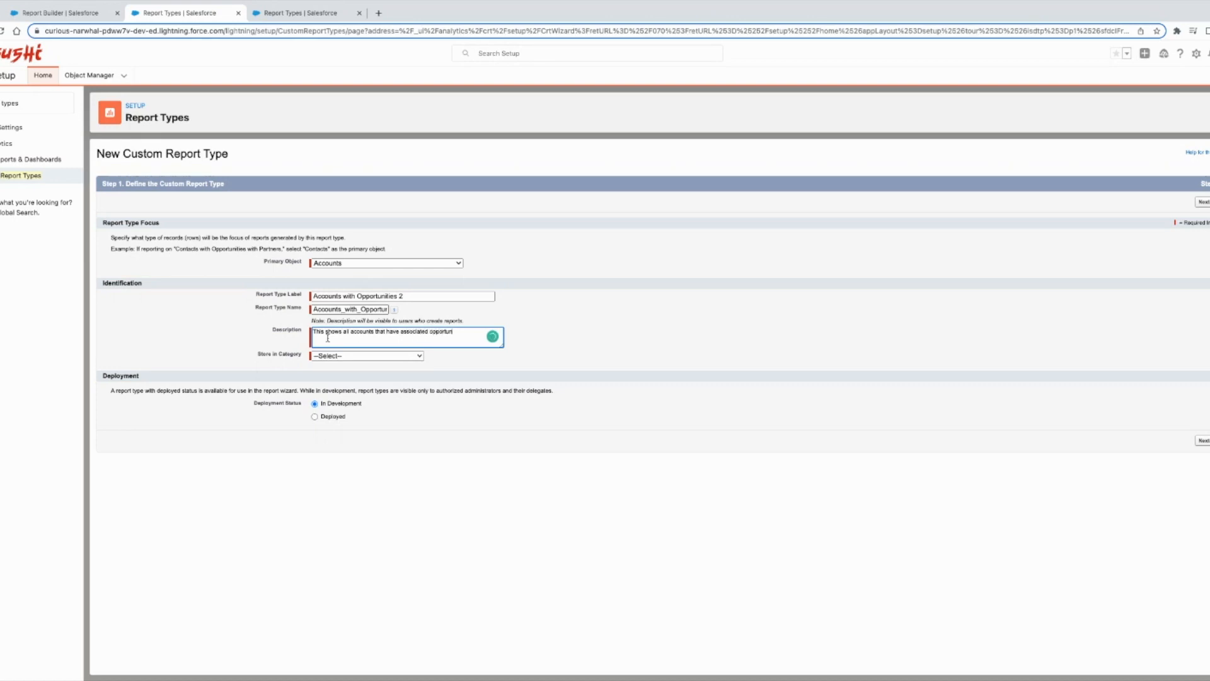
text(ties.)
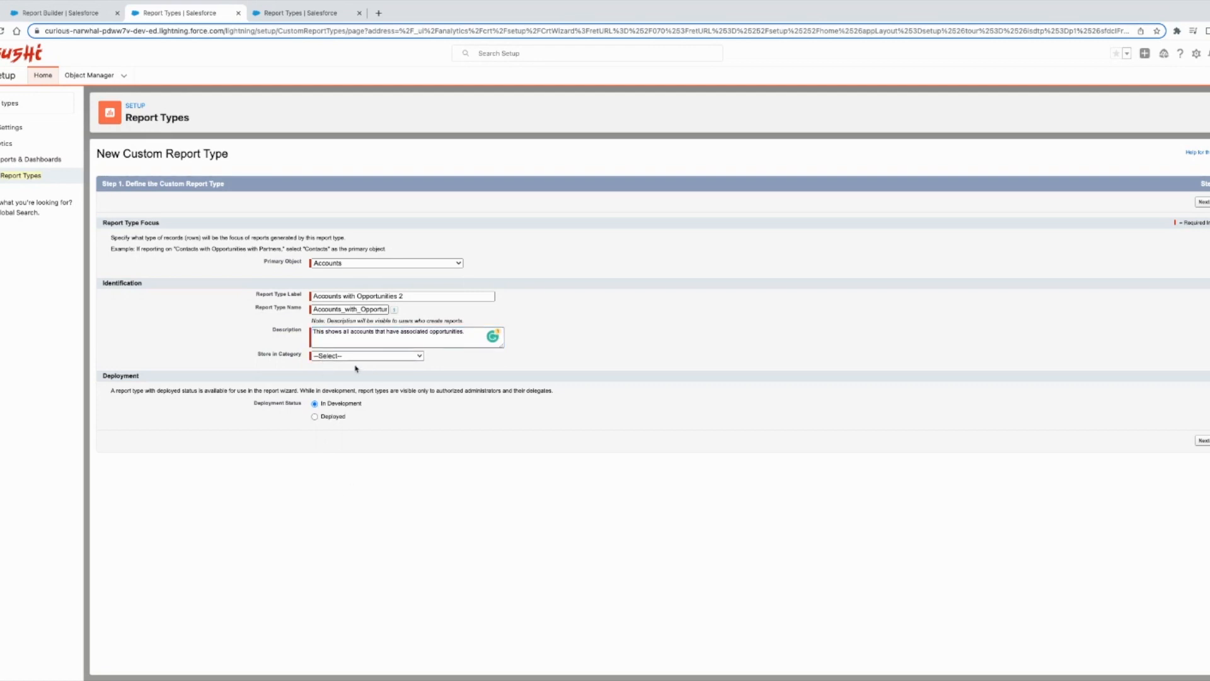
click(365, 355)
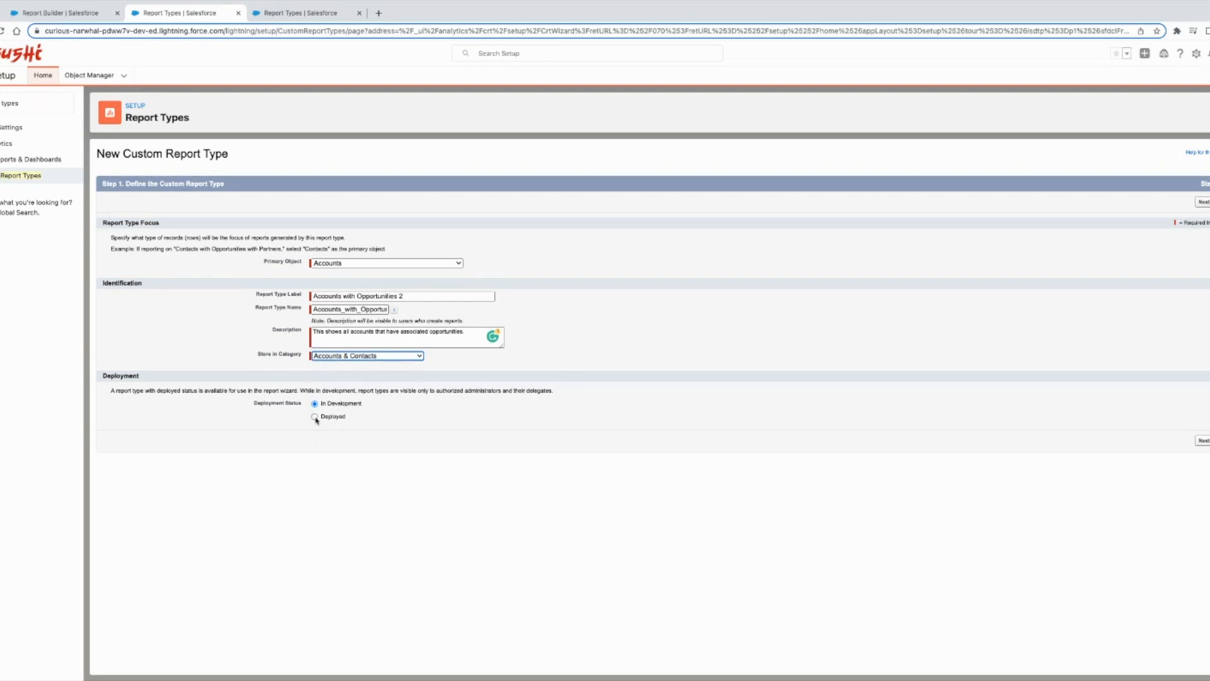
click(314, 405)
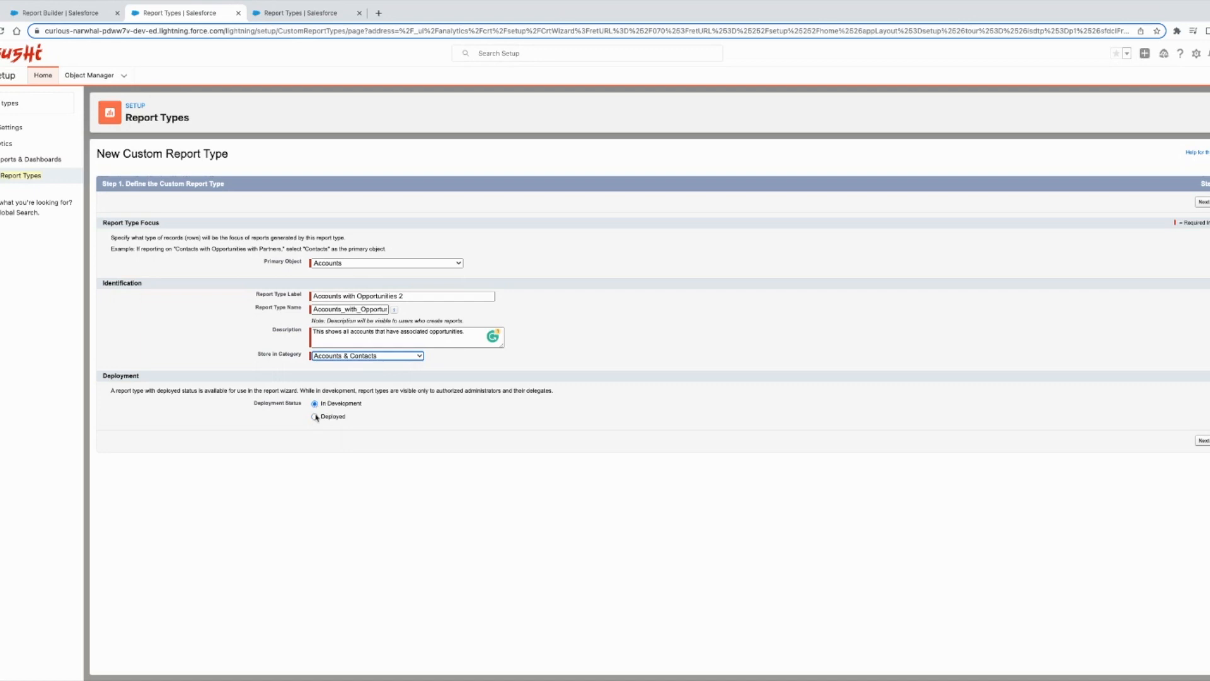
click(315, 416)
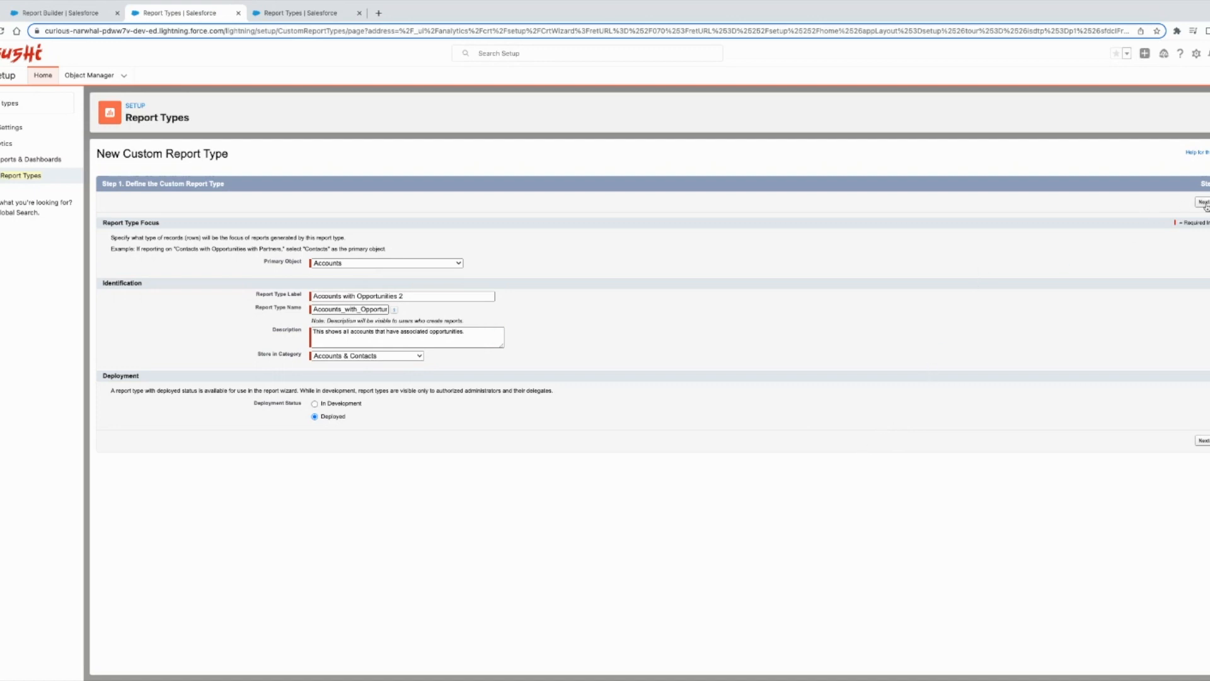
- On the record set page, choose Opportunities as related object B
click(1201, 202)
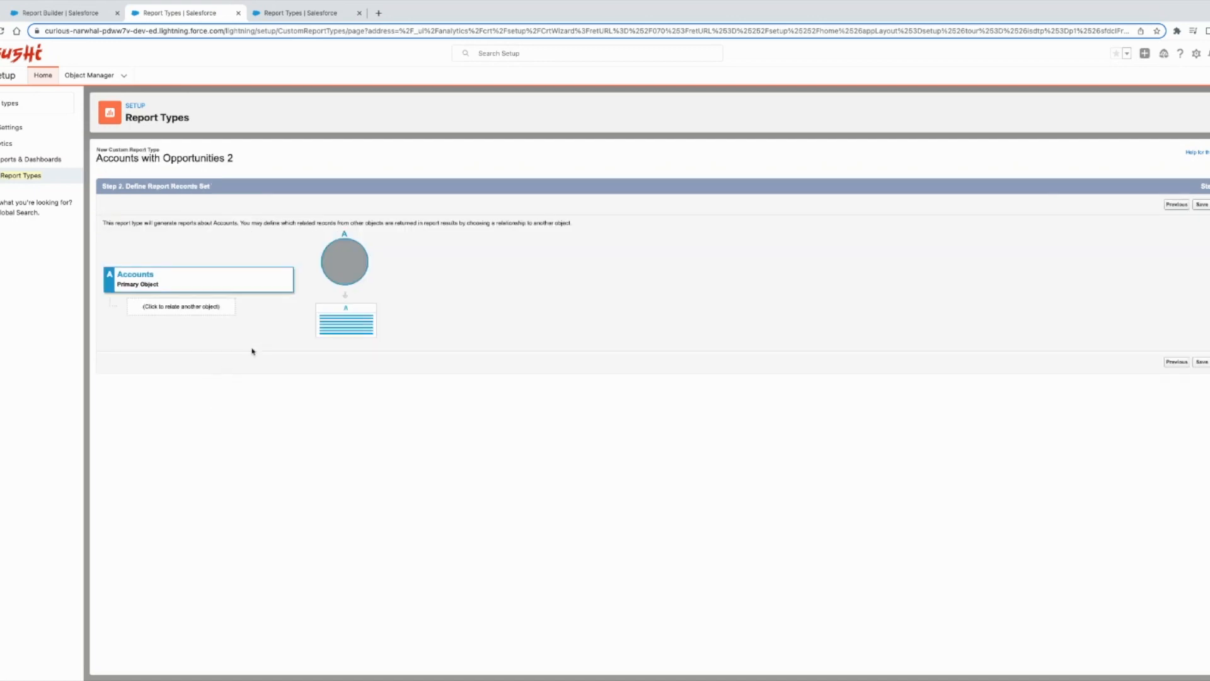
mouse_move(246, 299)
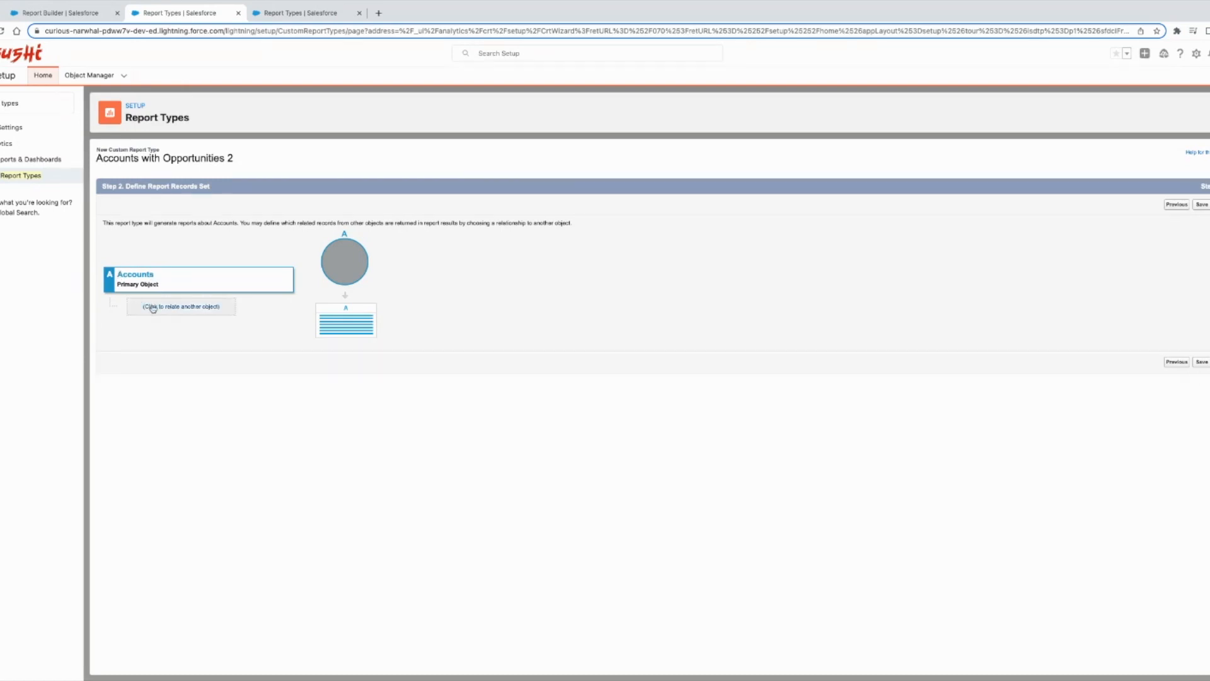
click(180, 306)
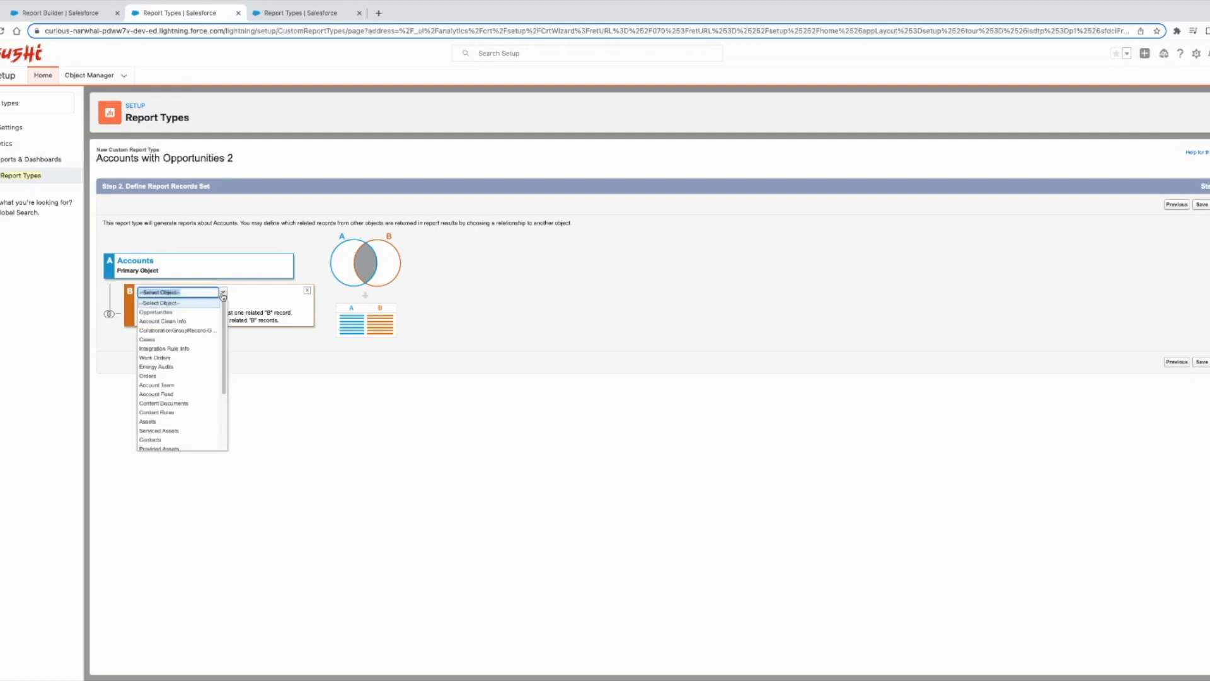
mouse_move(177, 312)
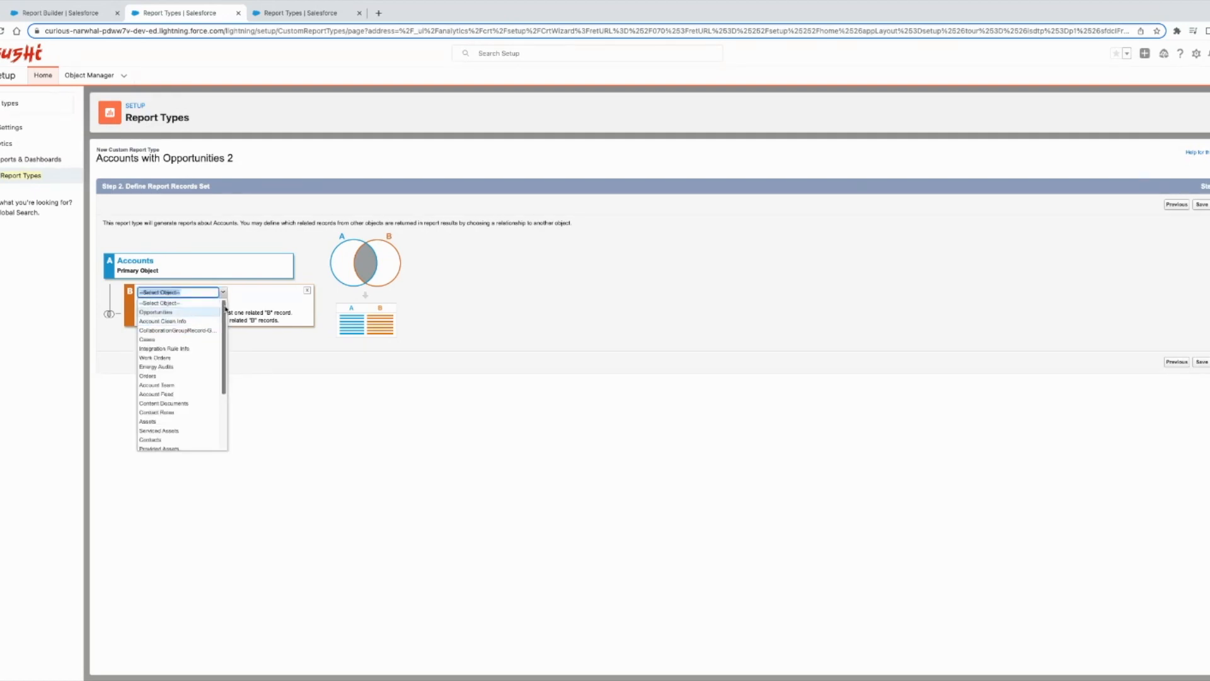
scroll(down, 3)
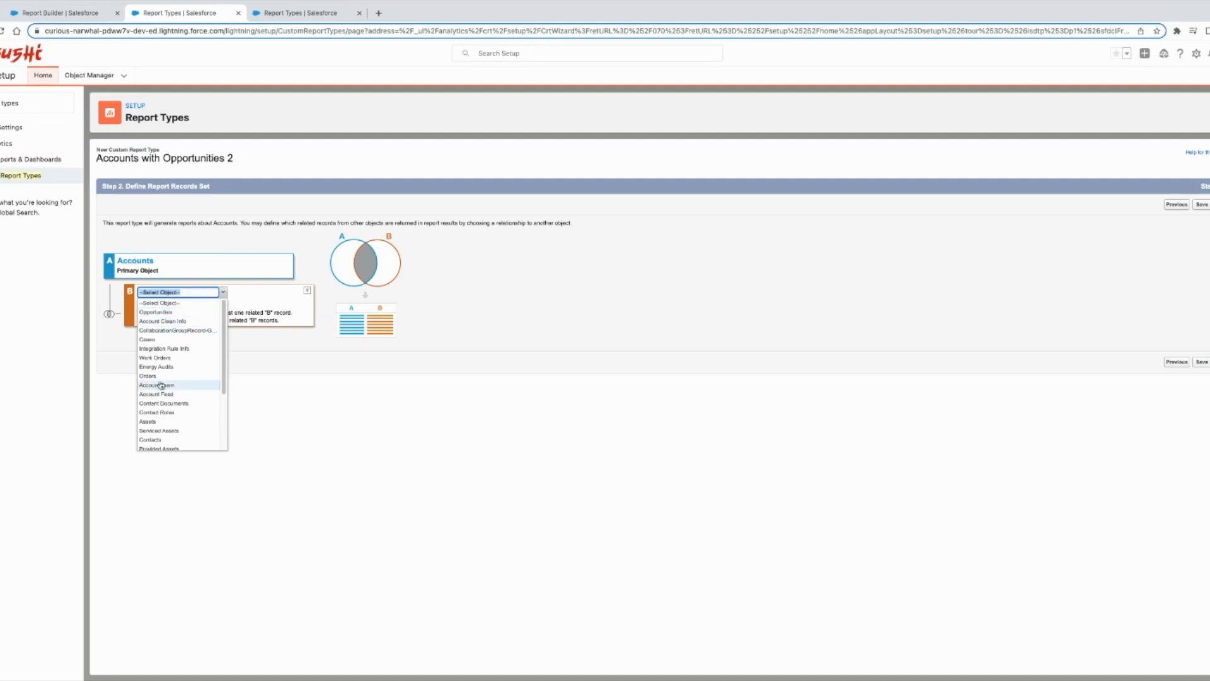
mouse_move(189, 412)
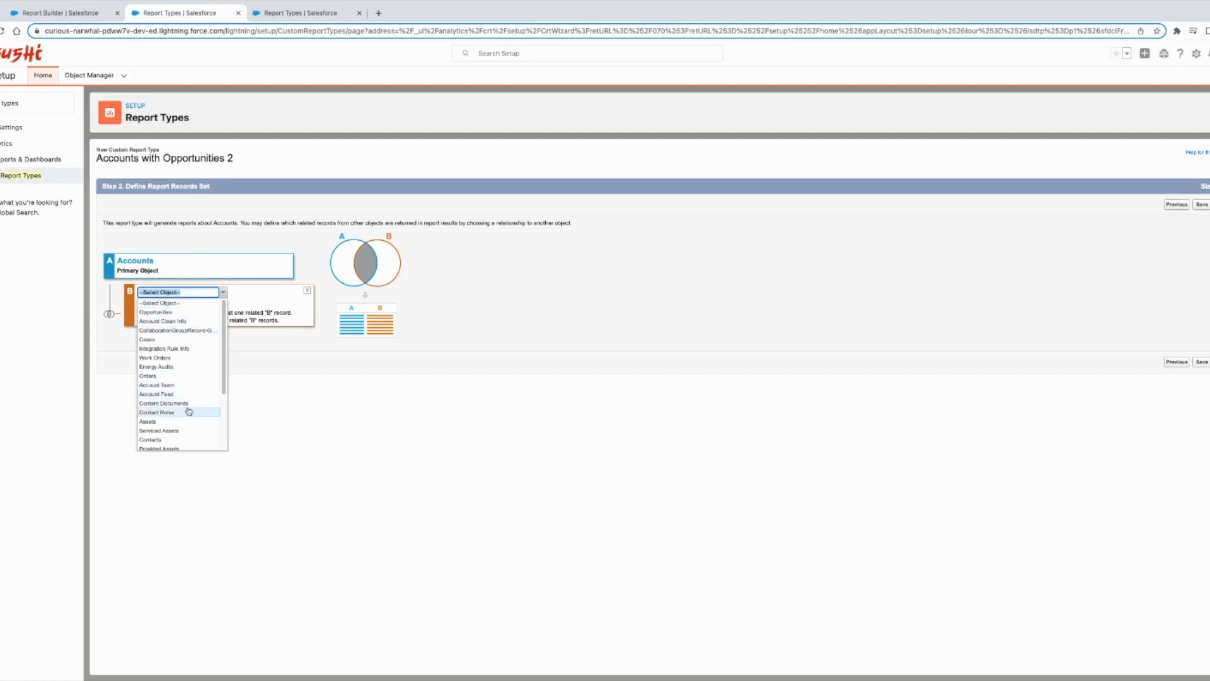
mouse_move(158, 376)
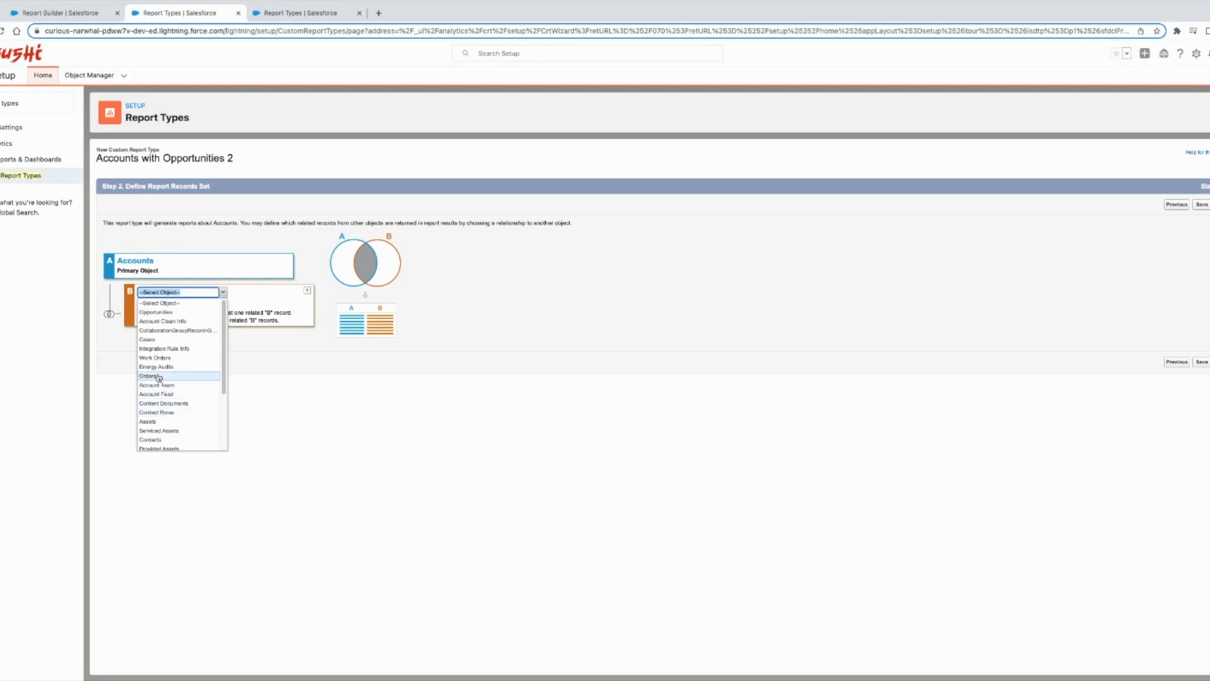
mouse_move(173, 422)
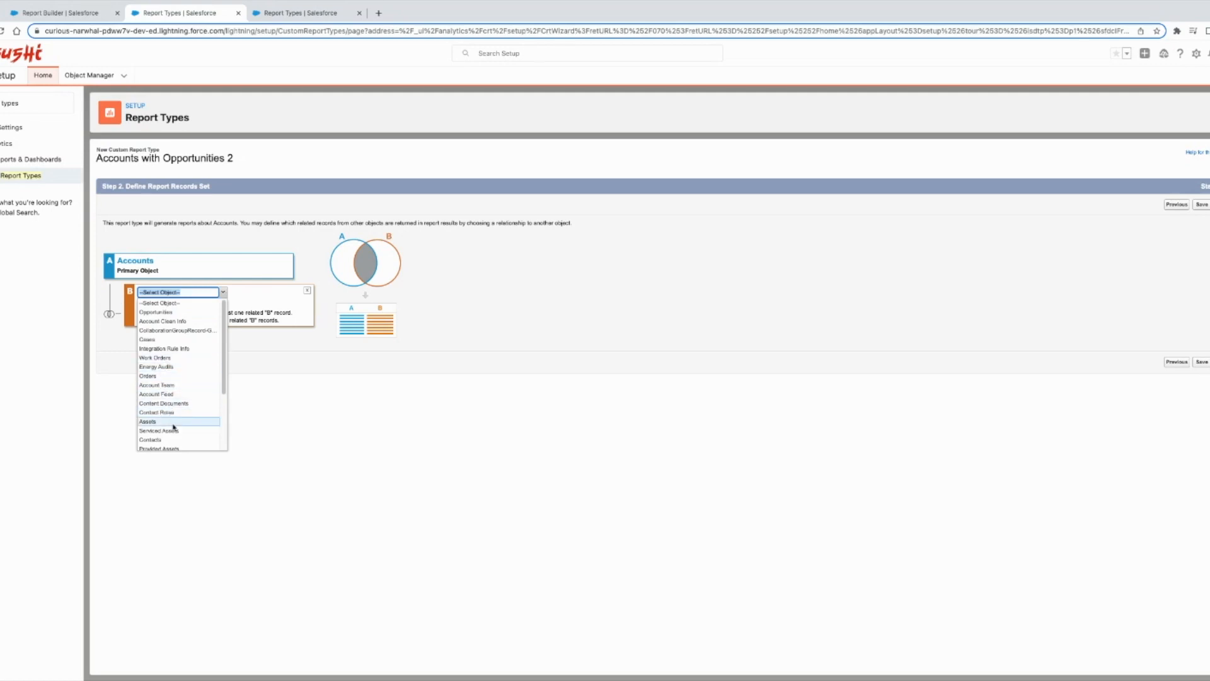
scroll(down, 3)
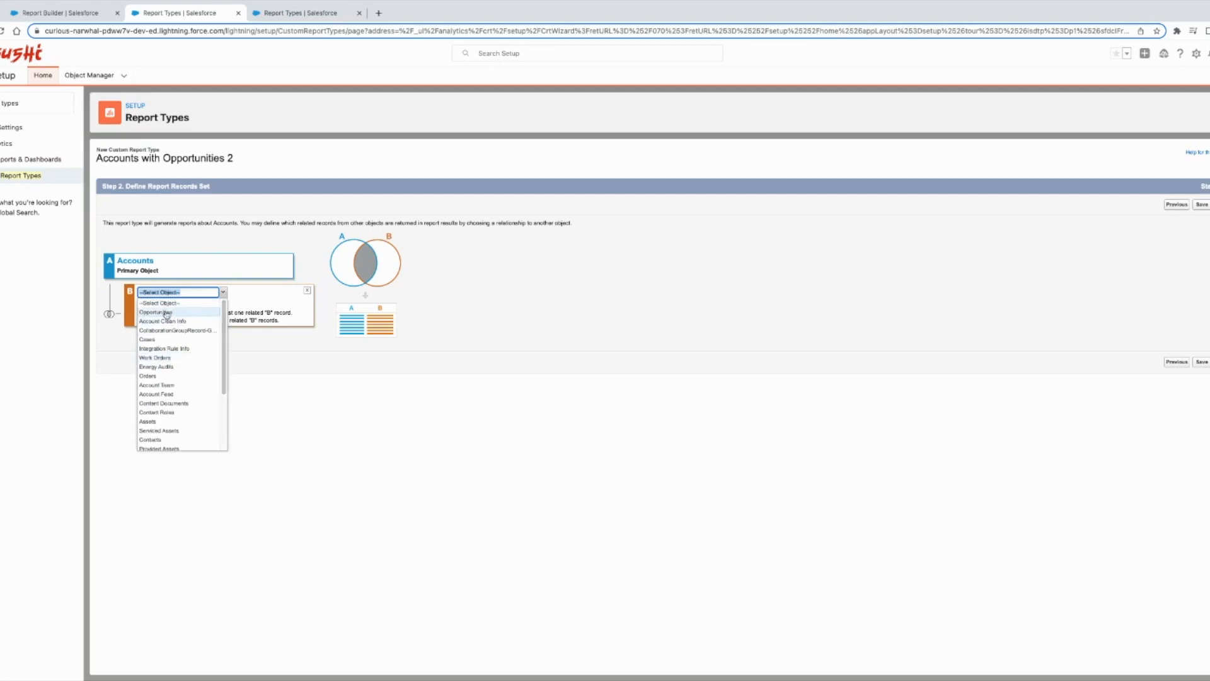
click(155, 312)
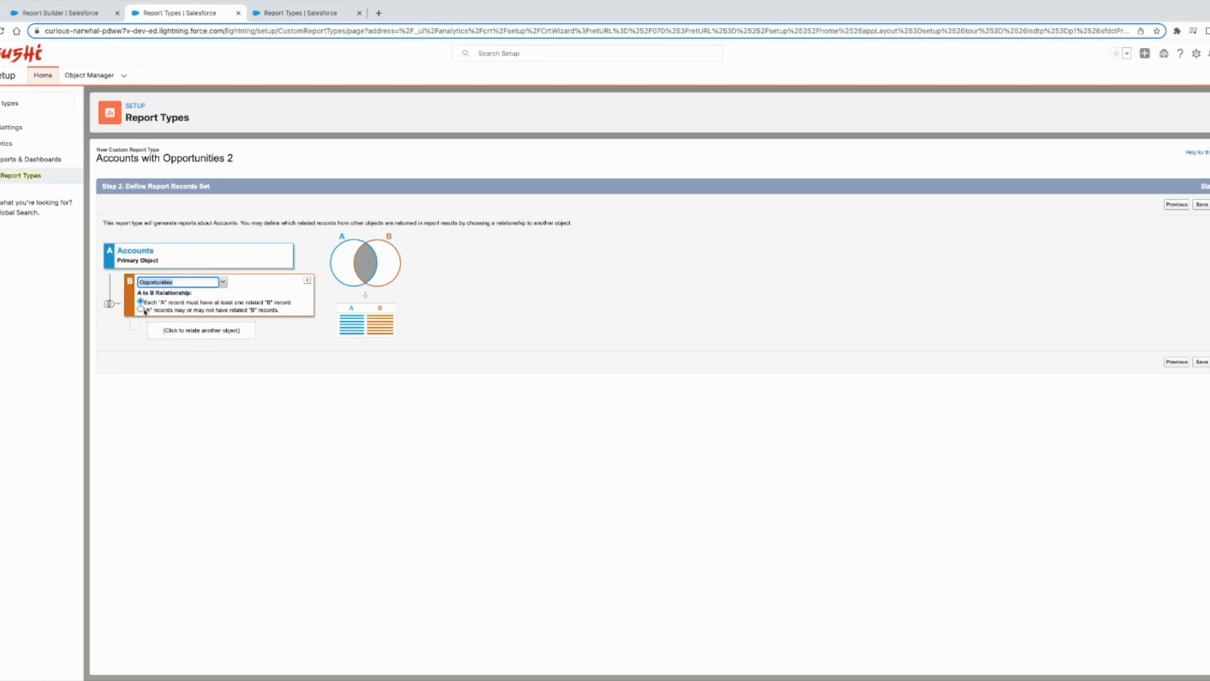
- Require each account to have at least one related opportunity, then save the report type
click(140, 302)
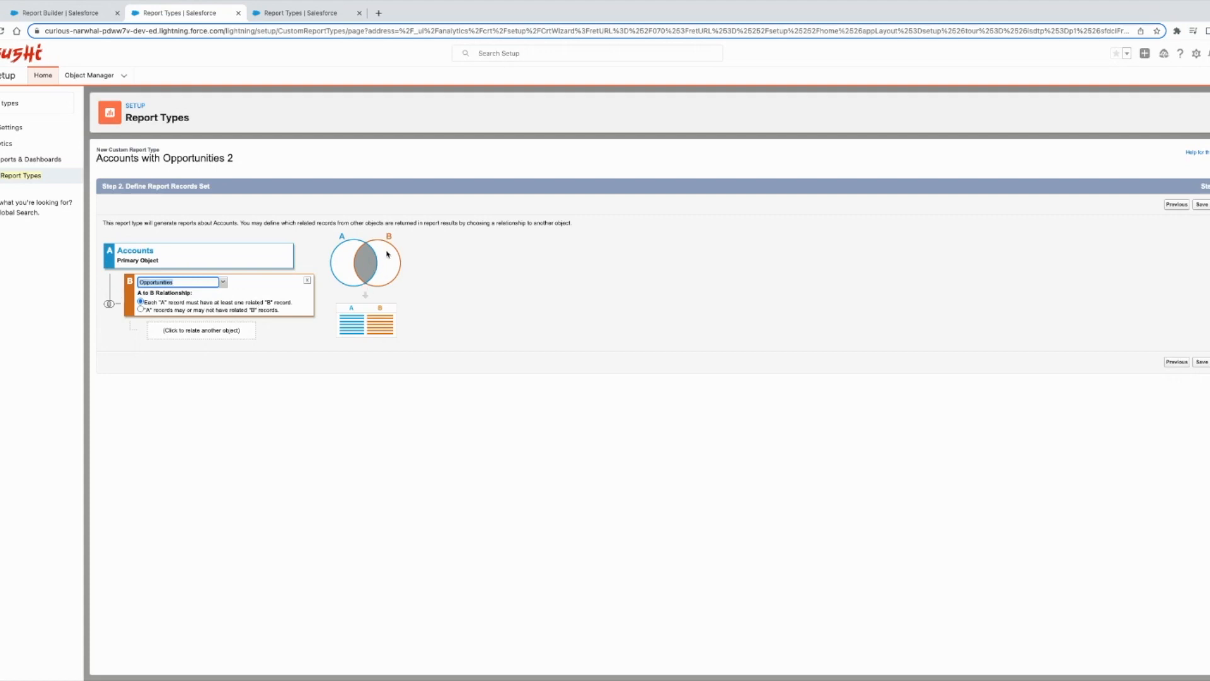
mouse_move(332, 309)
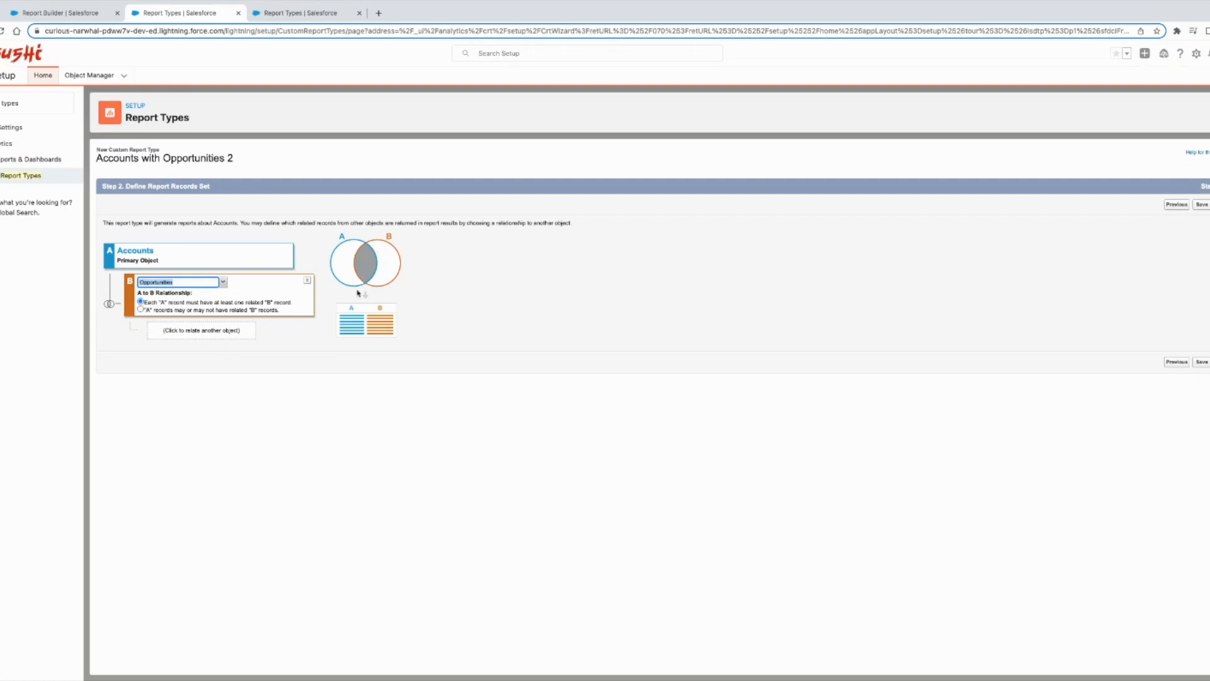
mouse_move(411, 311)
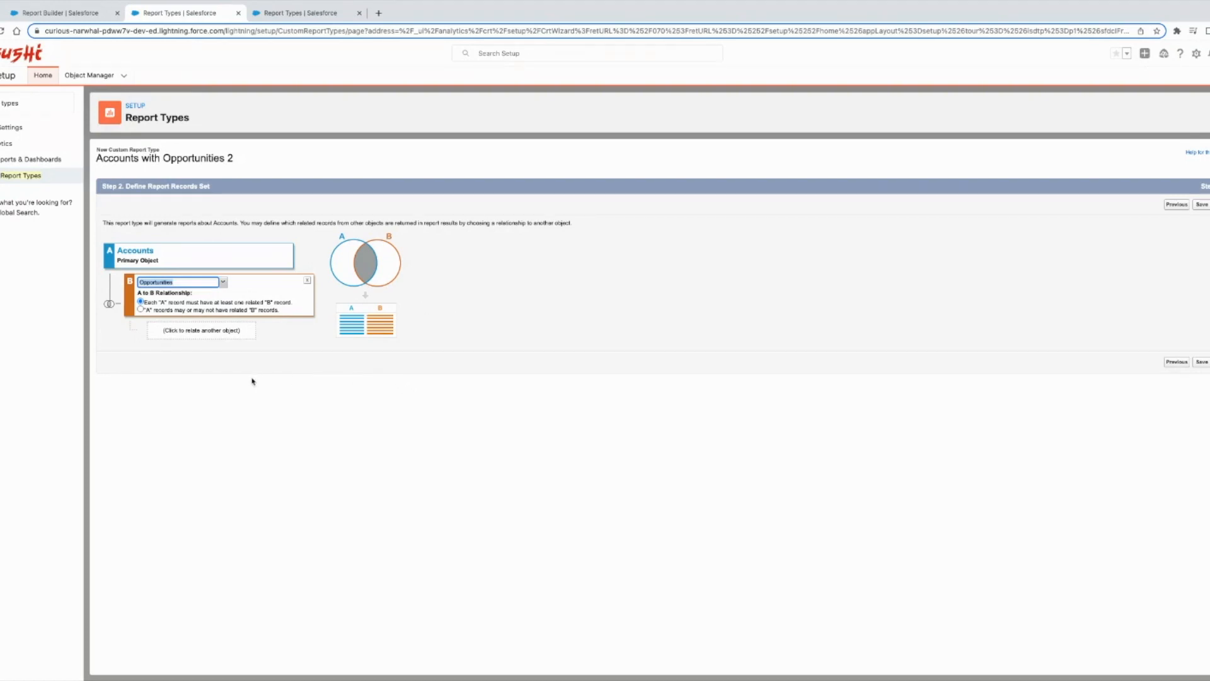
mouse_move(383, 262)
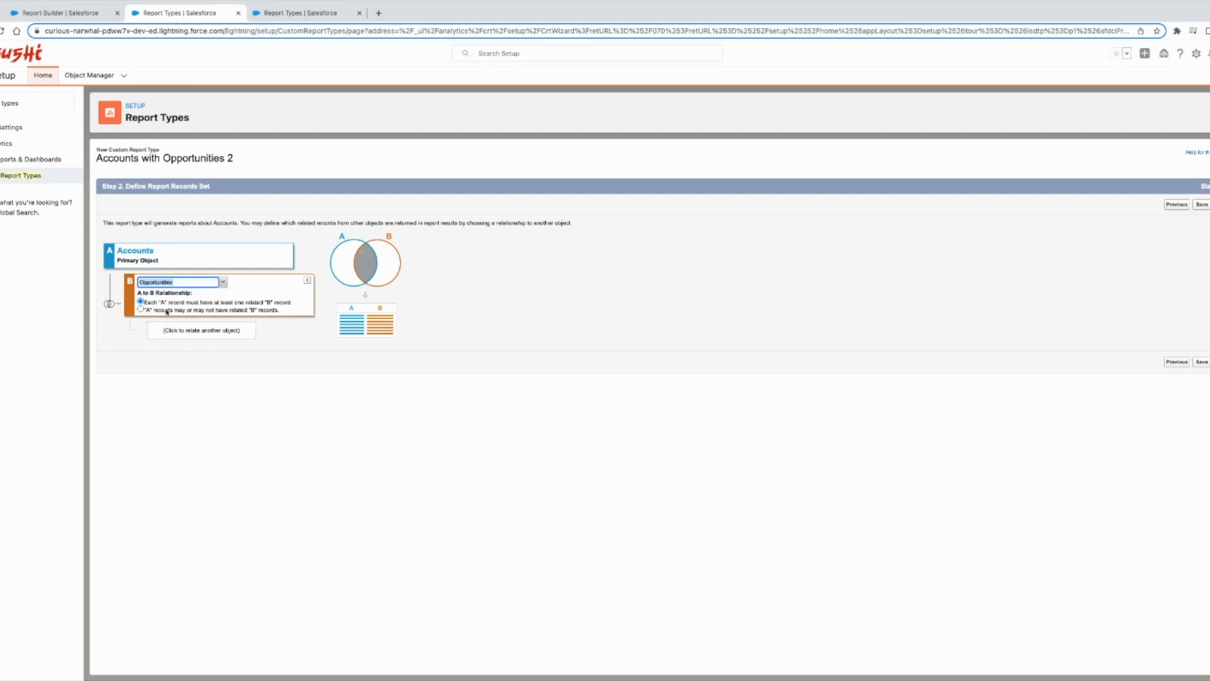
click(140, 309)
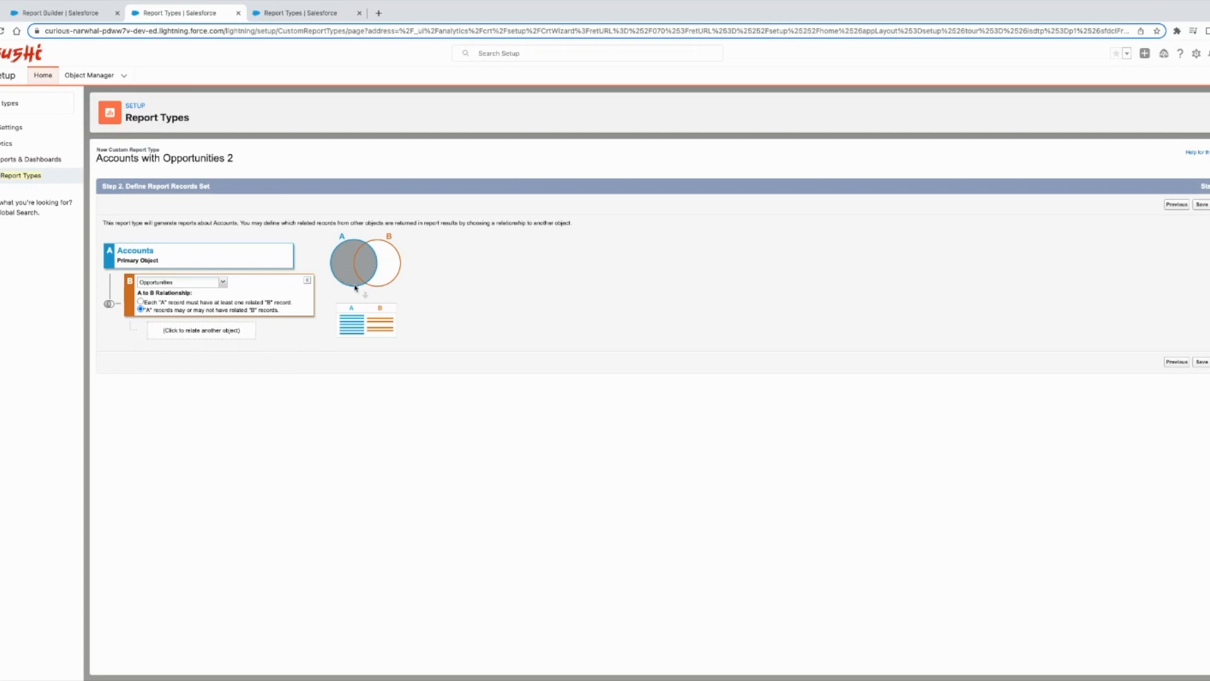
mouse_move(168, 260)
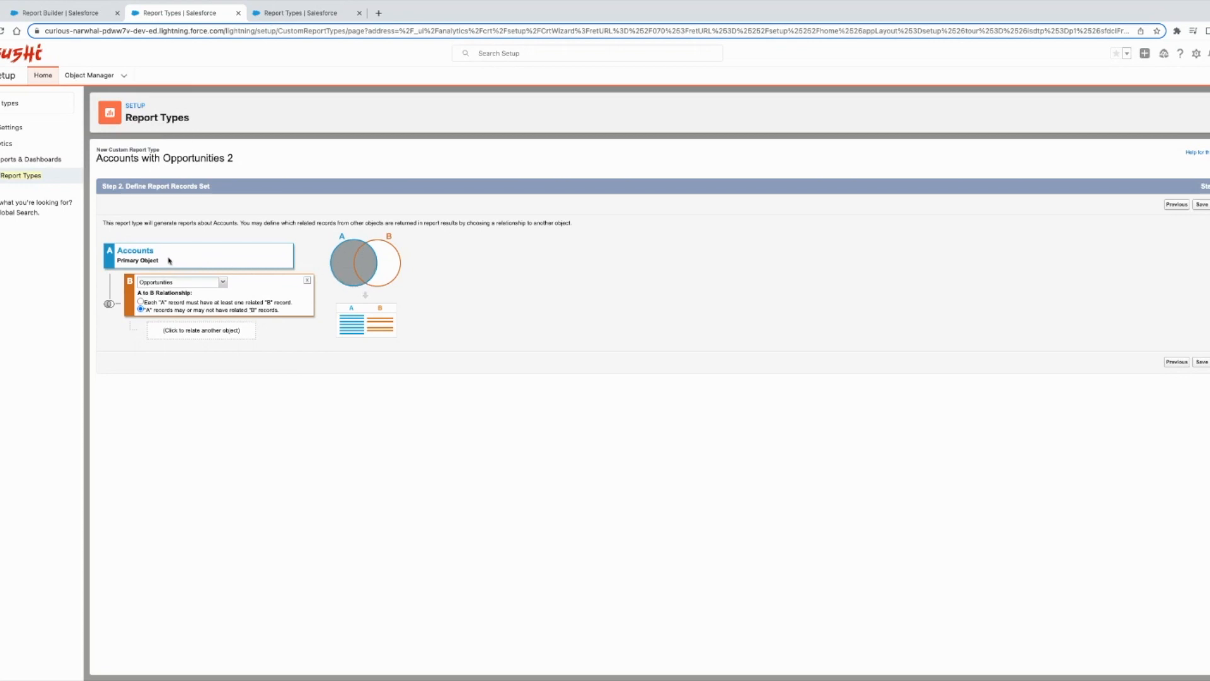
mouse_move(357, 284)
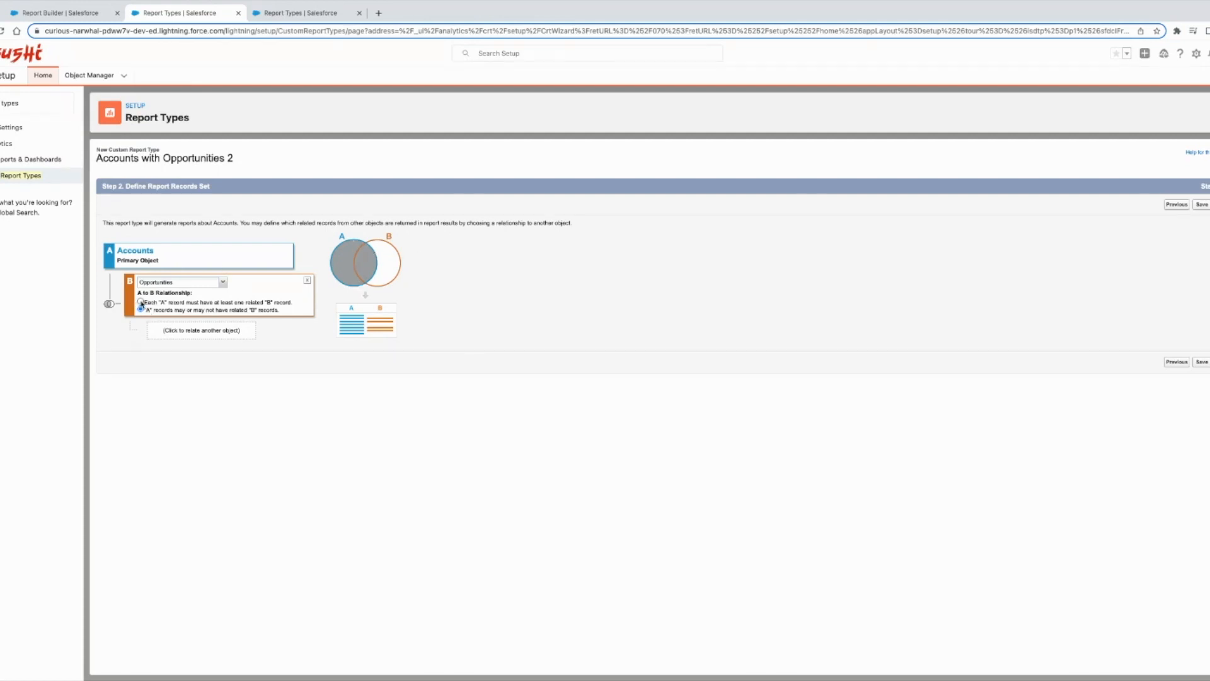
click(140, 301)
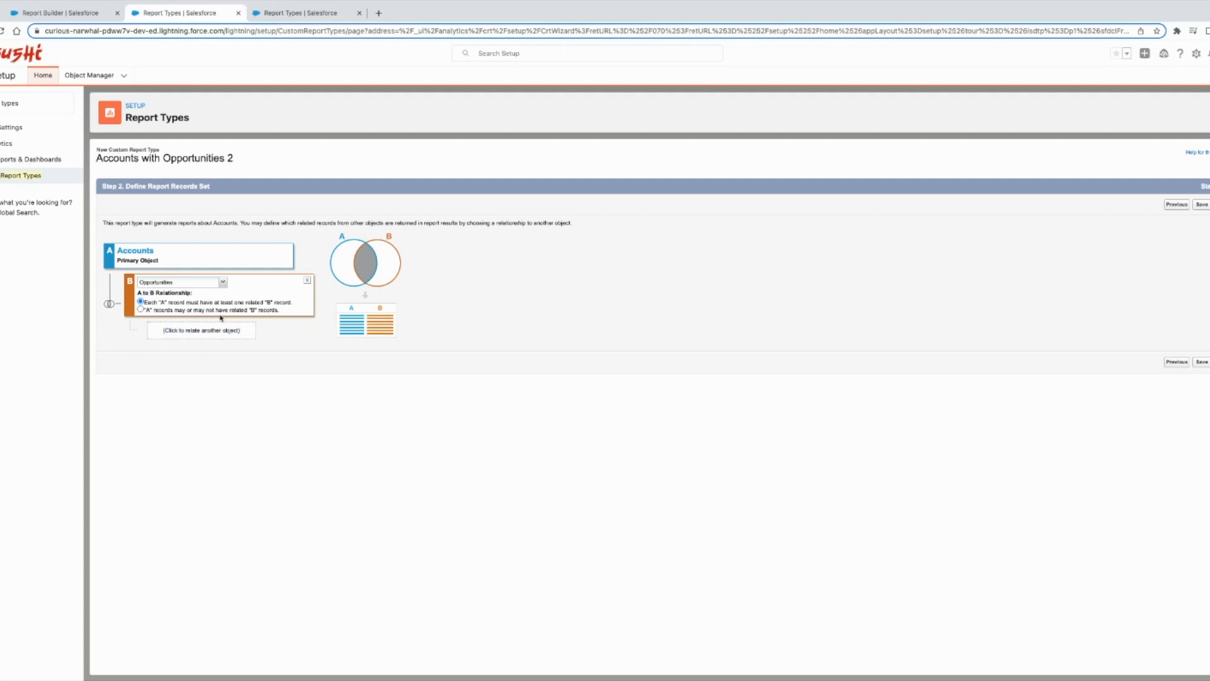
mouse_move(377, 254)
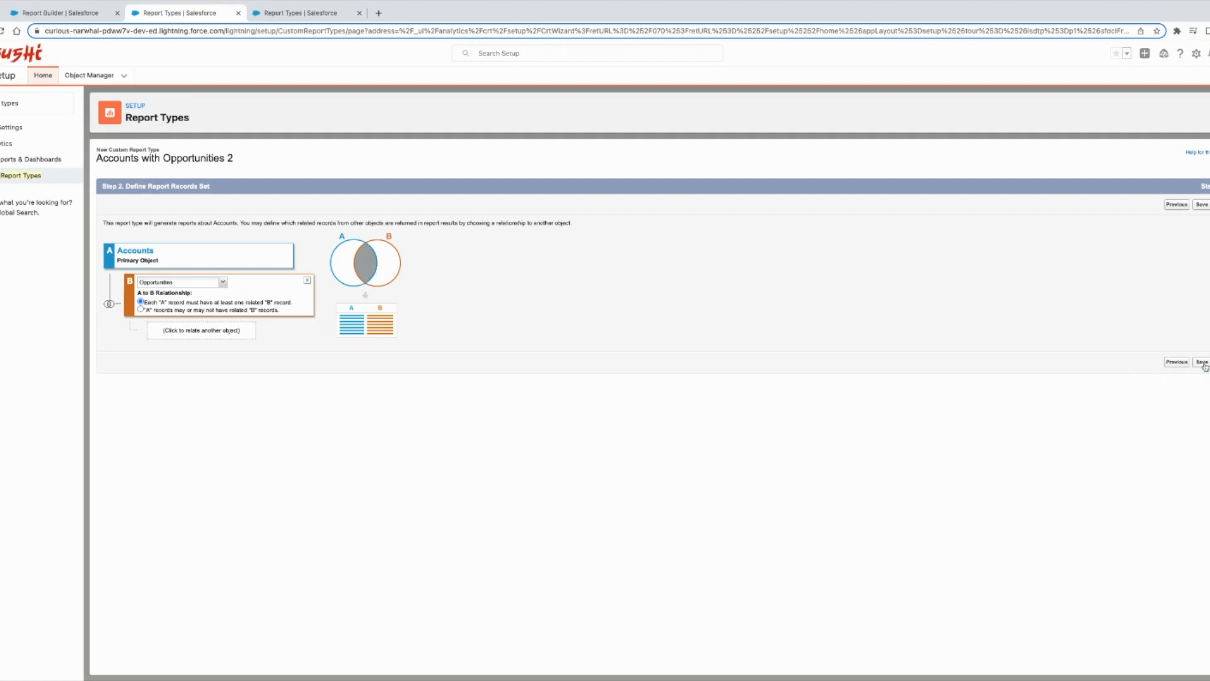
click(1200, 361)
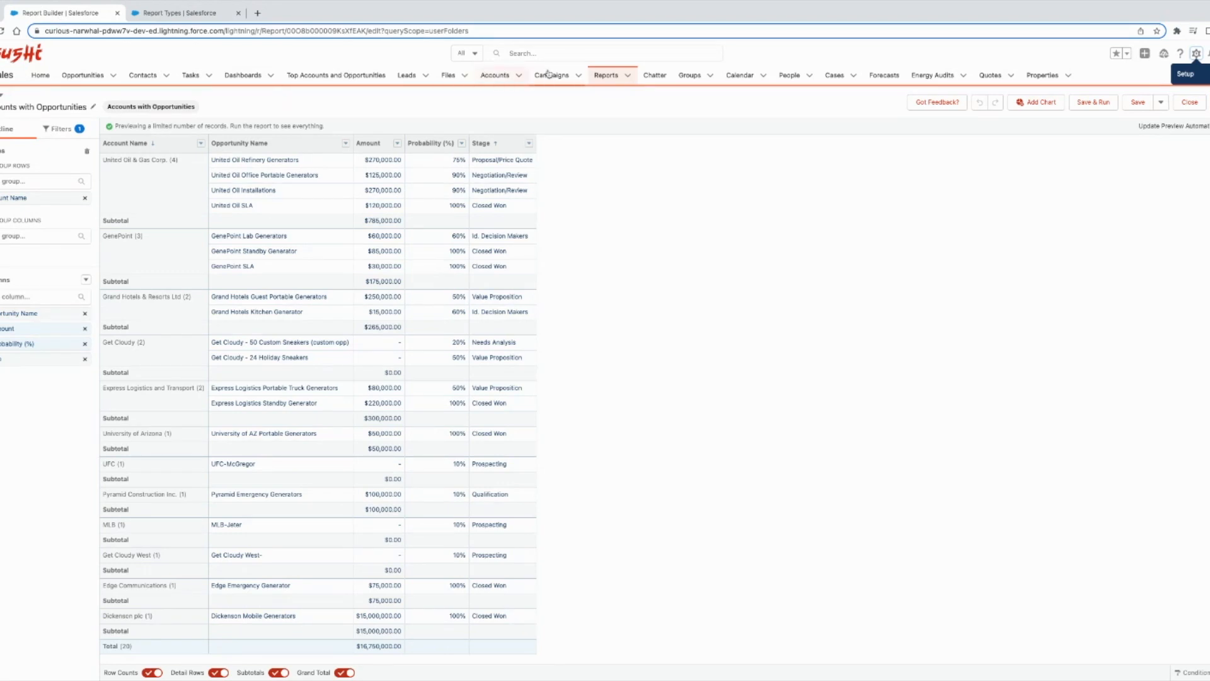
- Start a new report using the Accounts with Opportunities 2 type from Accounts & Contacts
click(1187, 102)
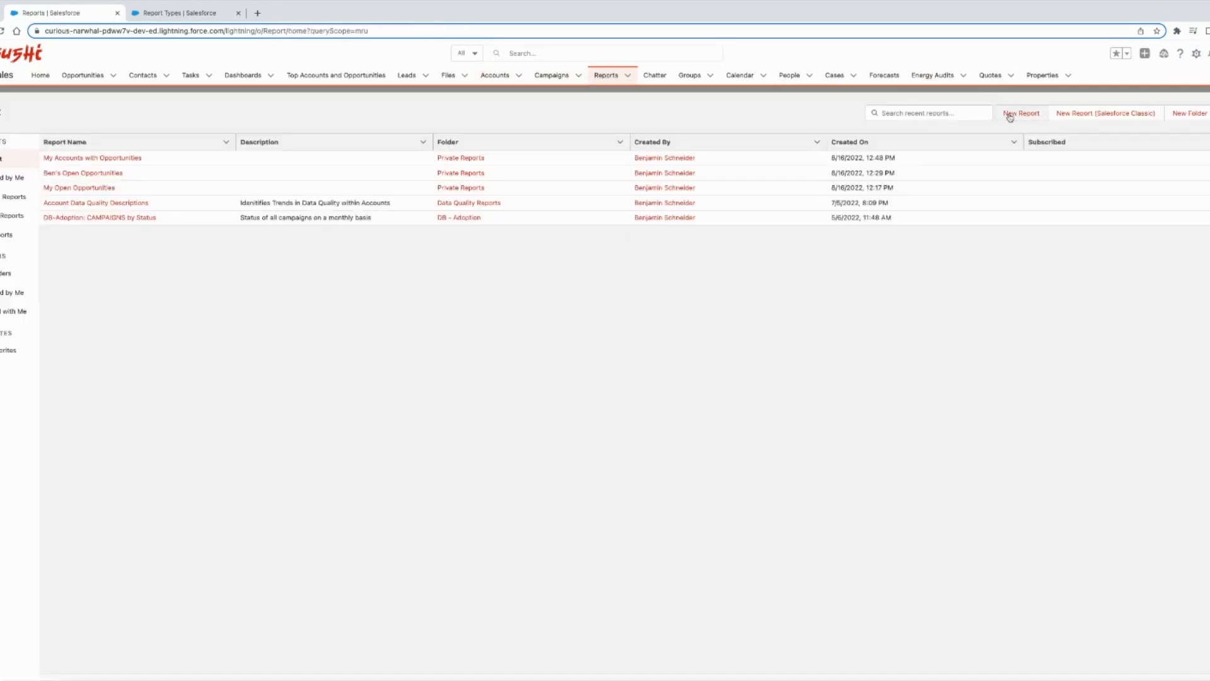
click(1020, 113)
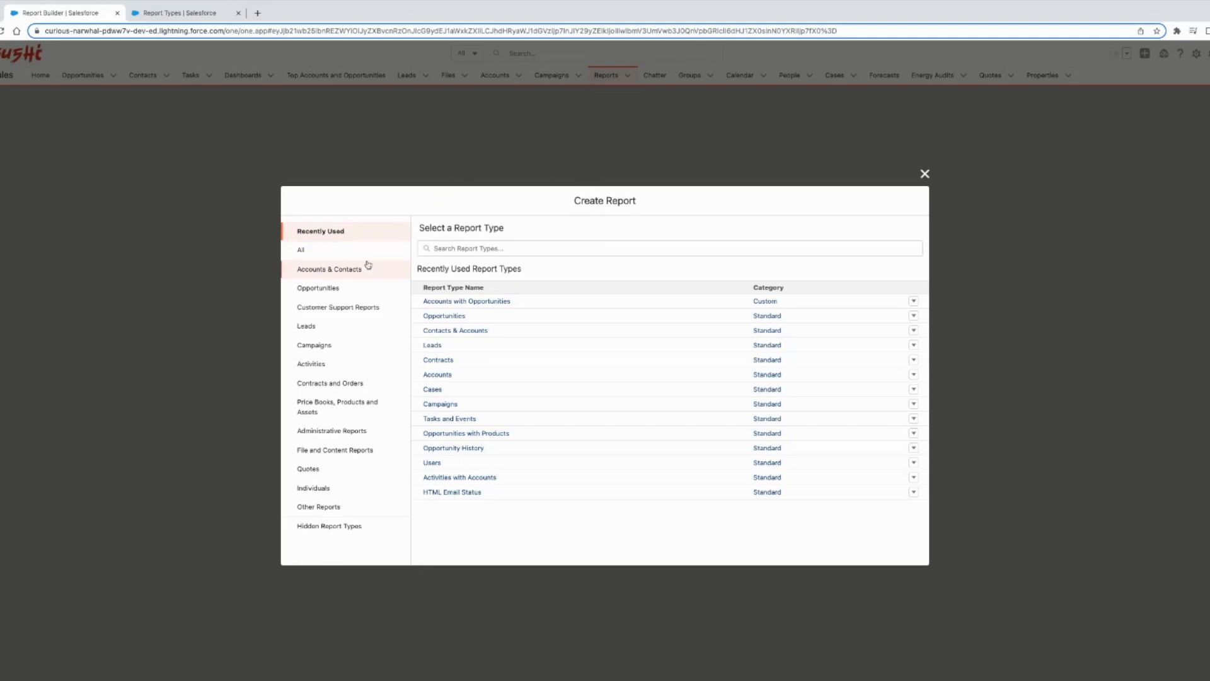
click(329, 269)
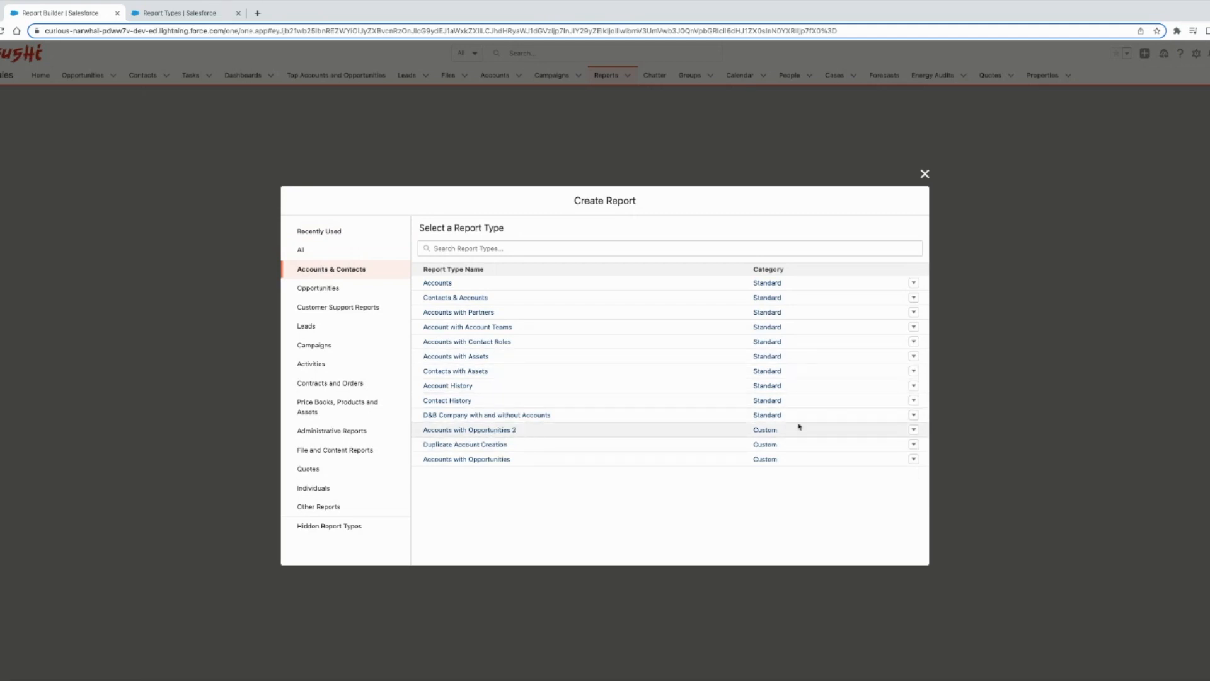
click(469, 429)
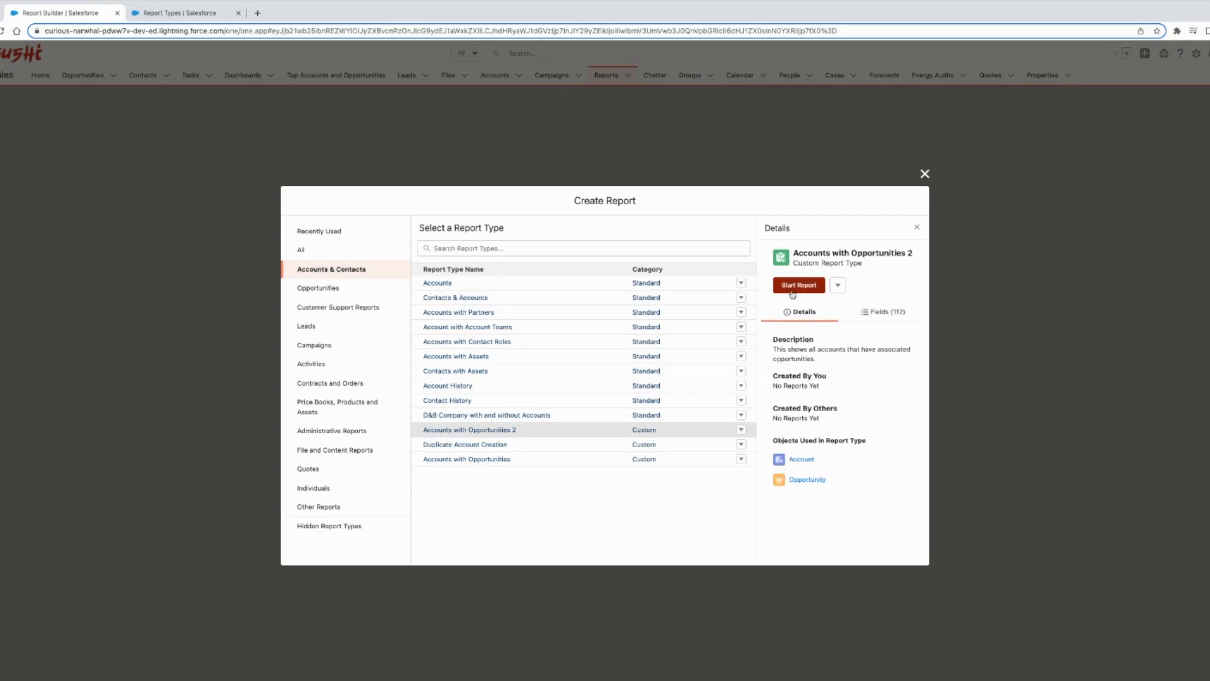
click(798, 285)
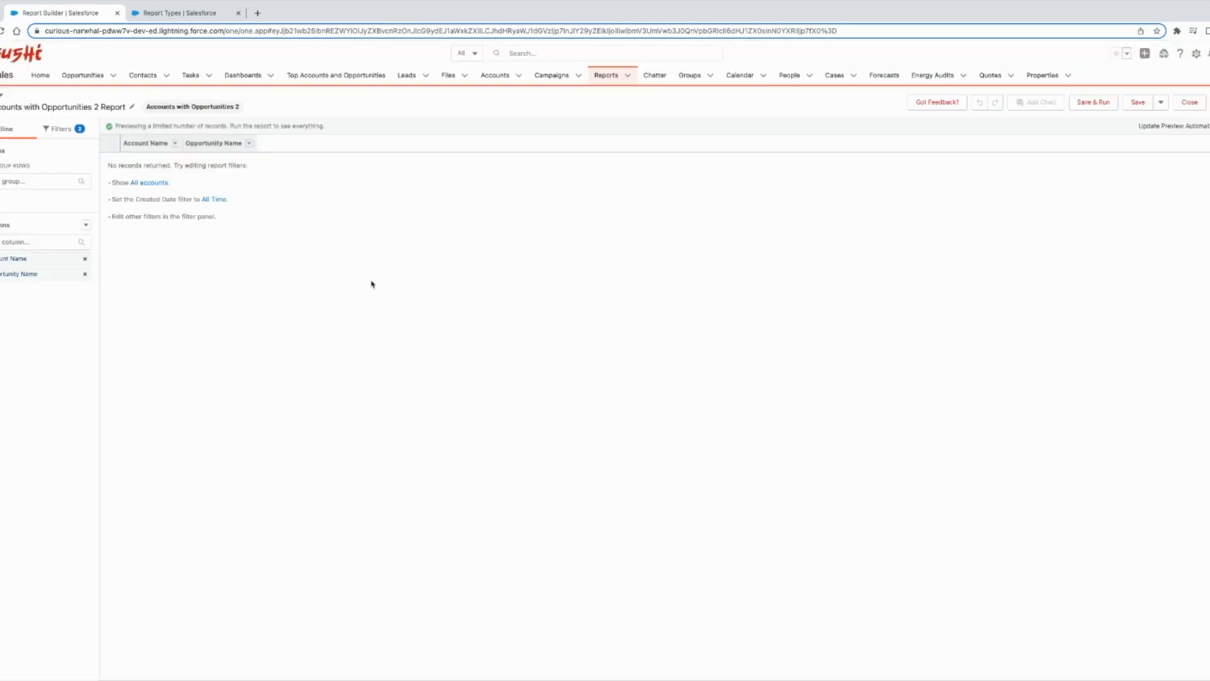
mouse_move(121, 327)
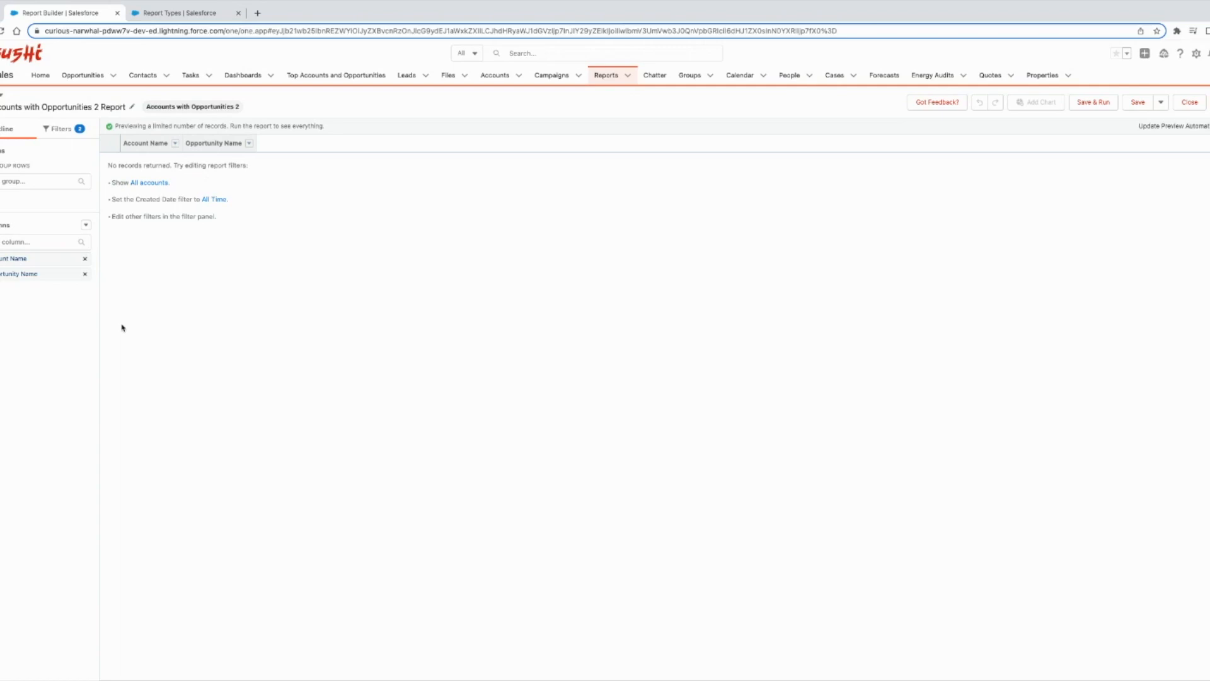